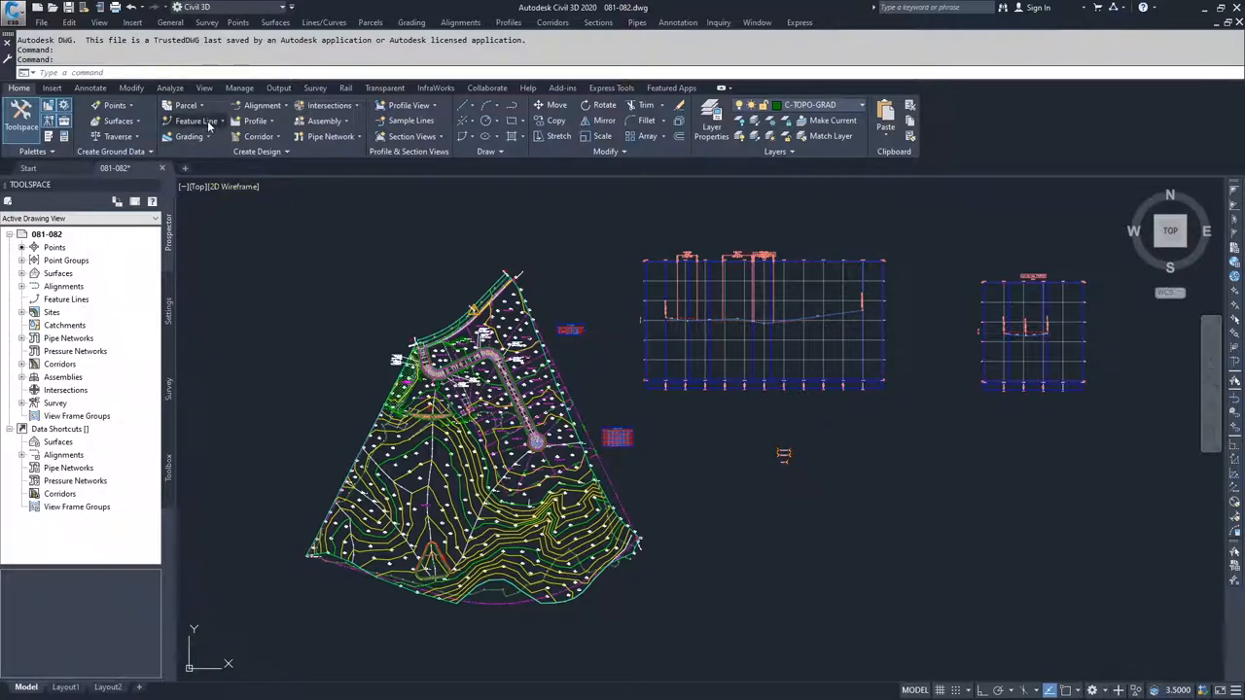
Step: Browse the feature line, alignment and profile creation options
left_click(198, 120)
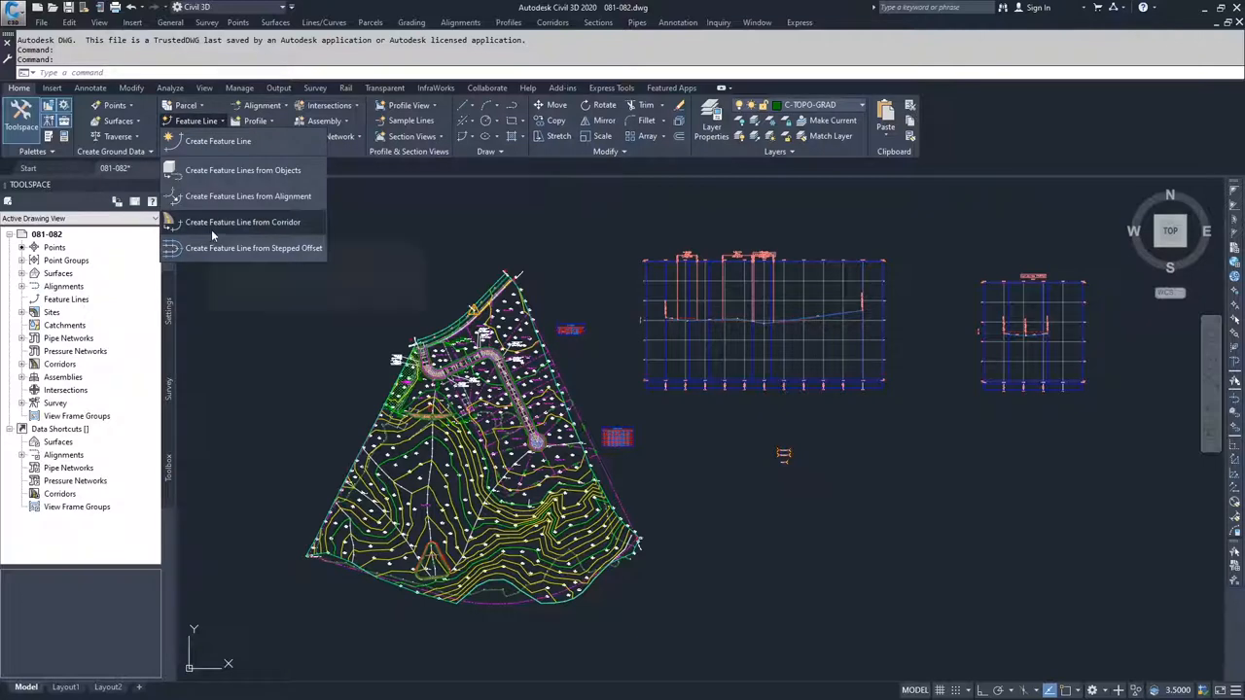
left_click(262, 105)
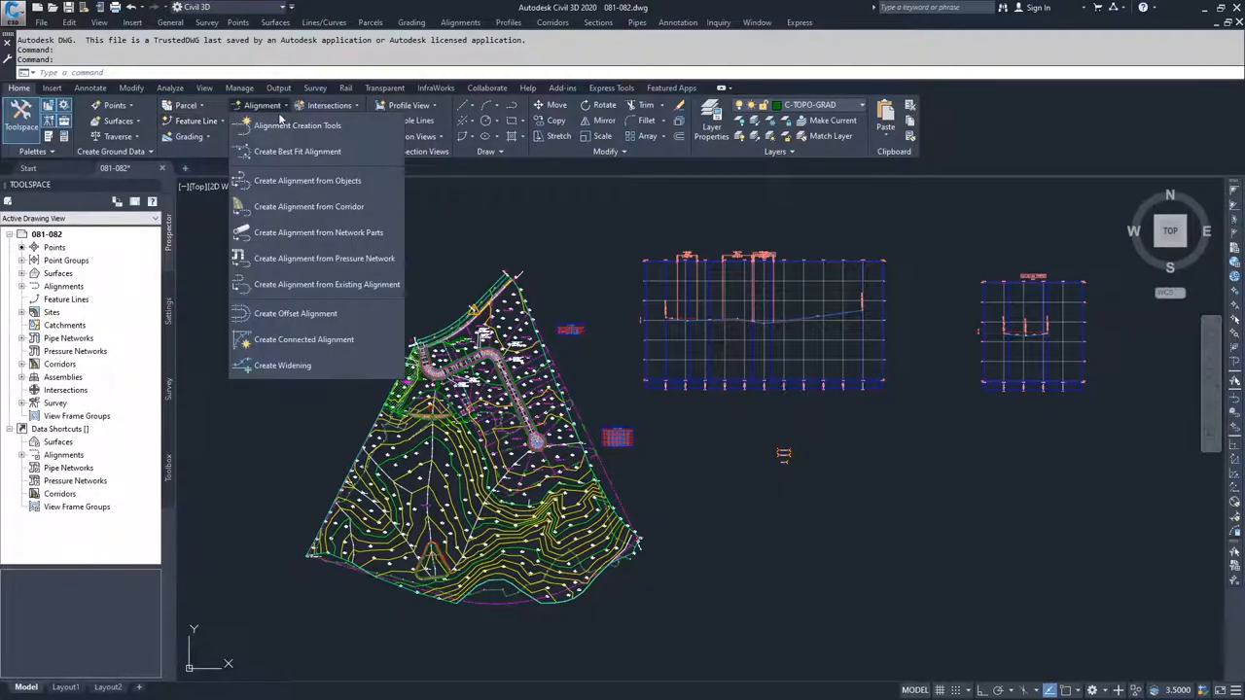
mouse_move(308, 206)
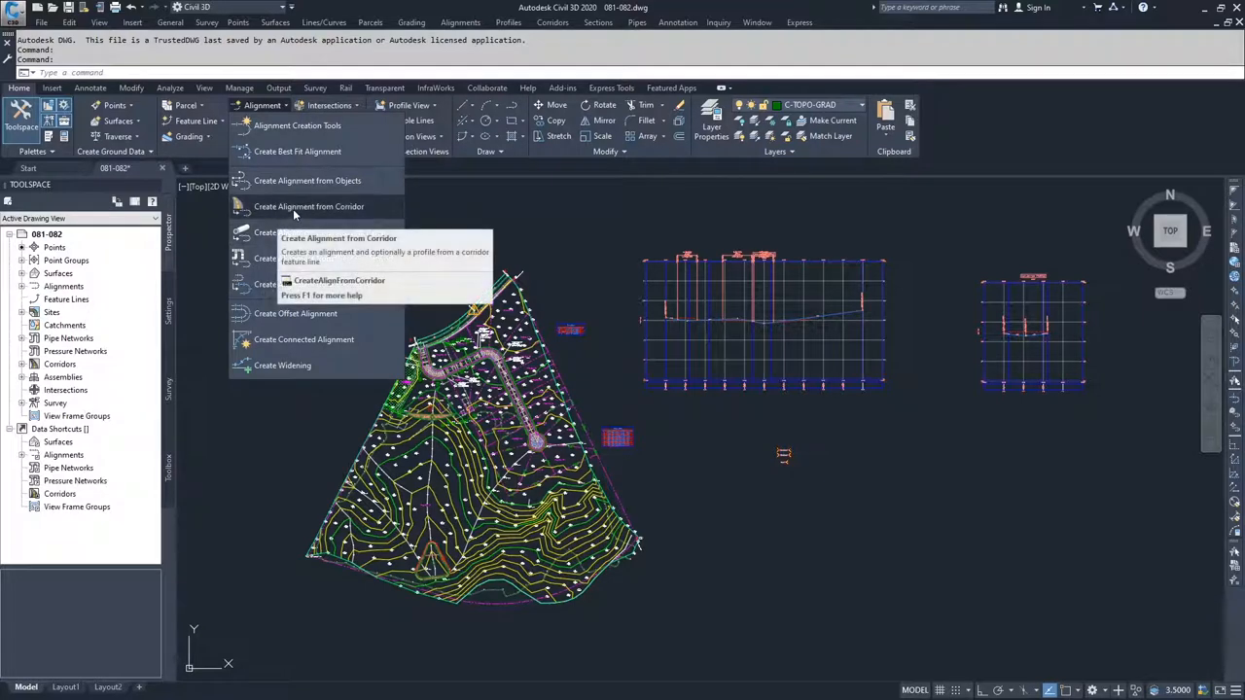
left_click(256, 120)
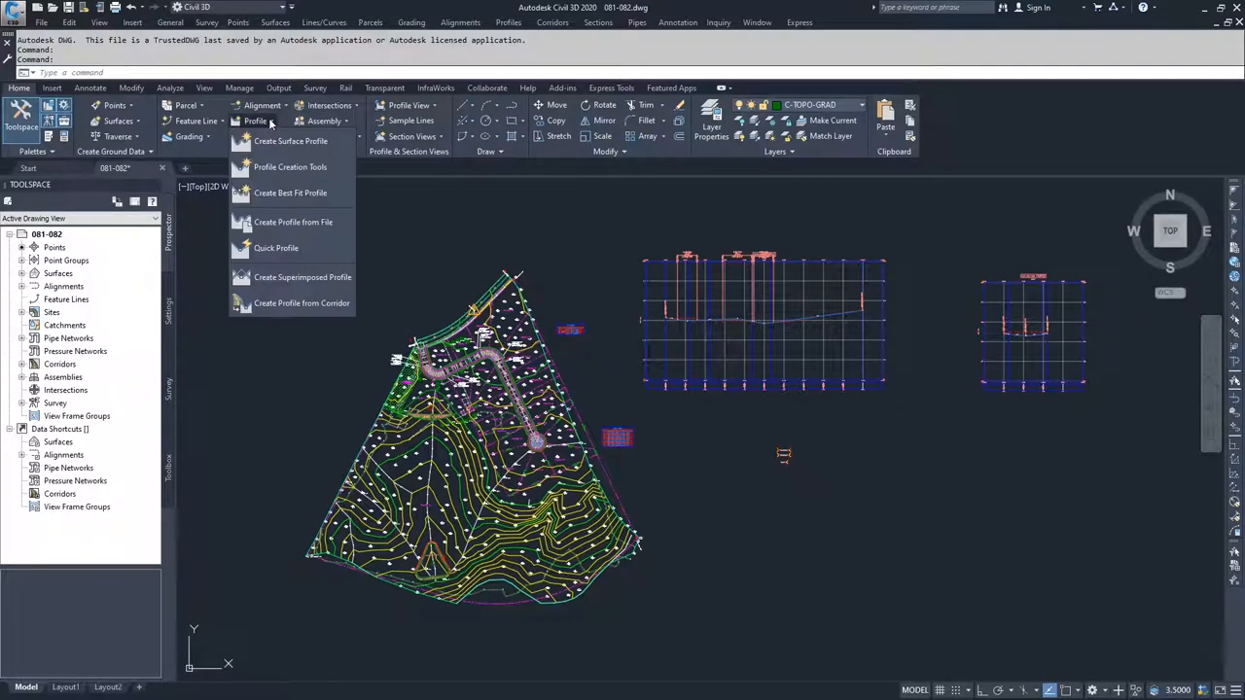
mouse_move(290, 193)
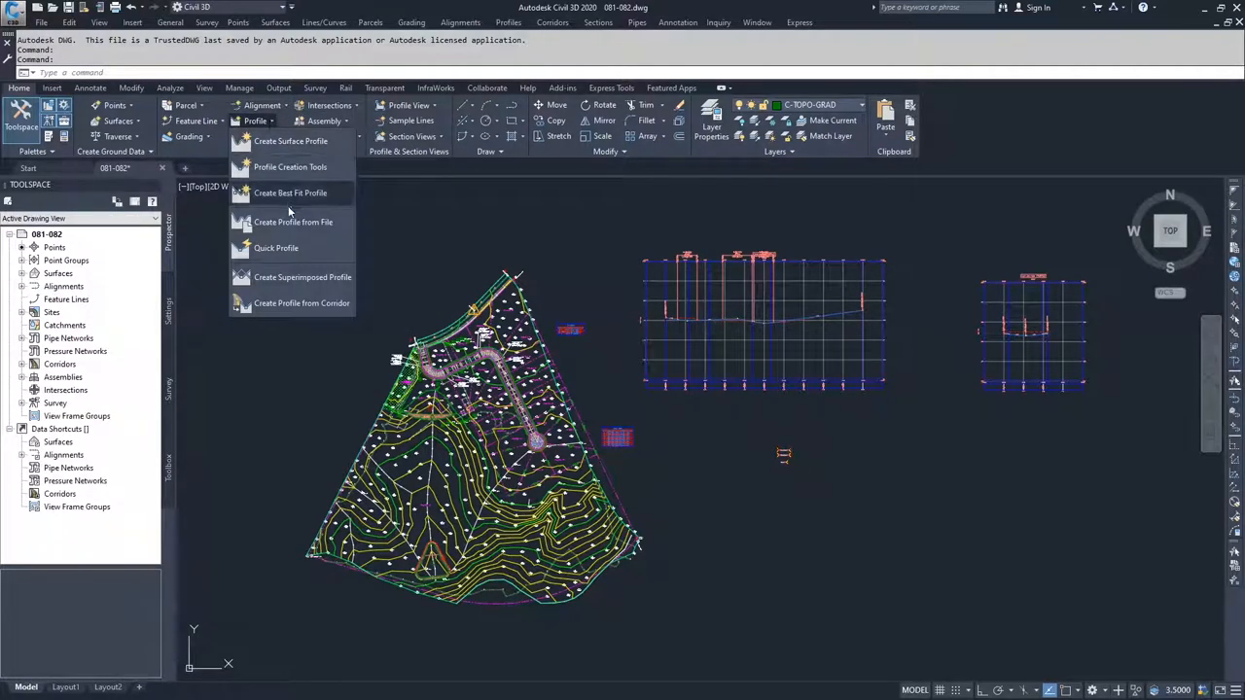
mouse_move(289, 302)
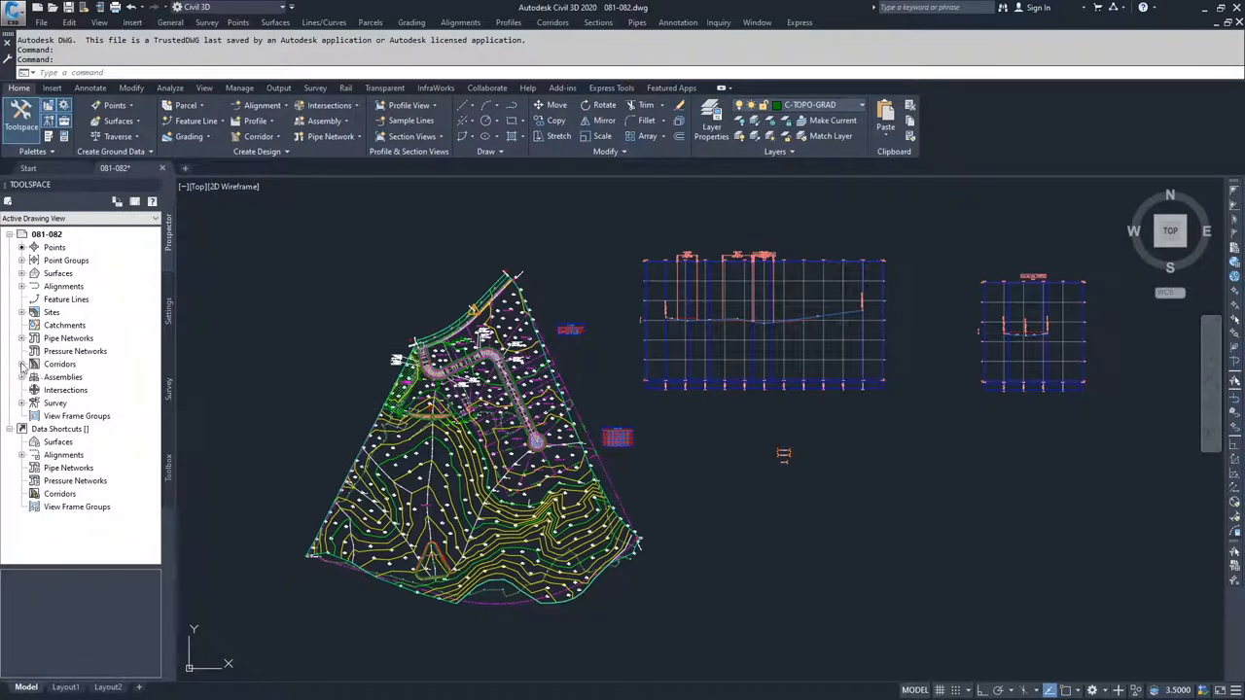
Step: Open Corridor Properties for Dev-Cor from its Prospector context menu
right_click(83, 377)
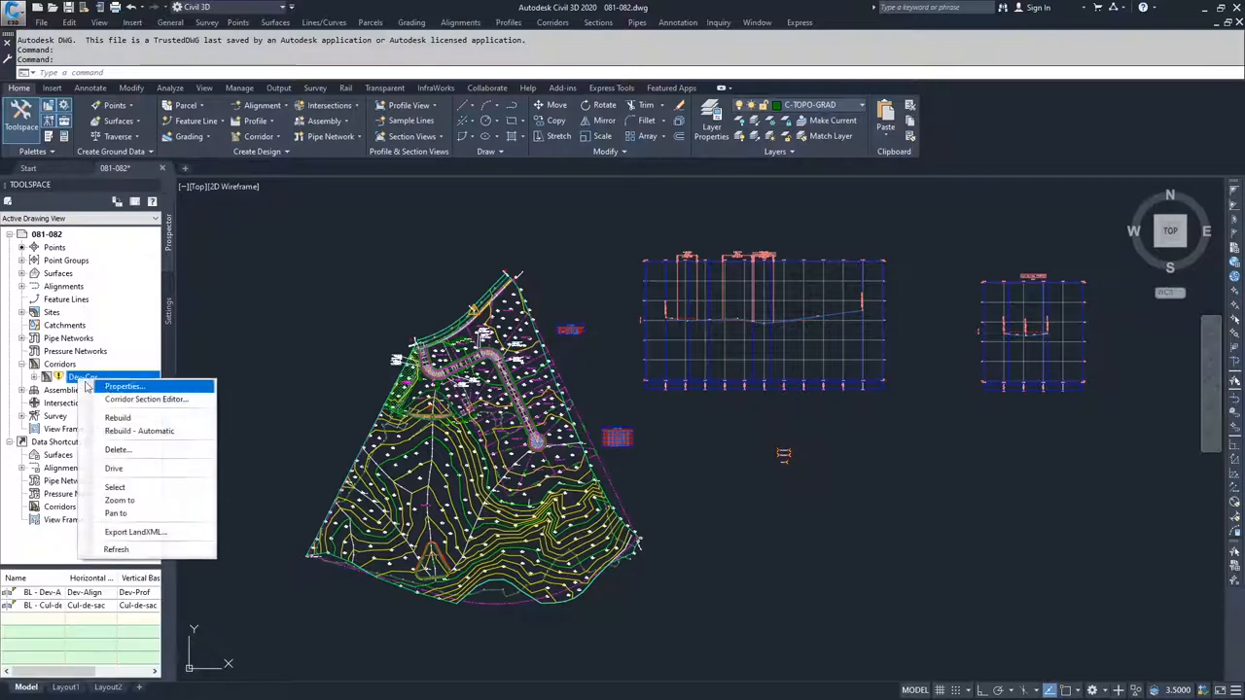
mouse_move(92, 399)
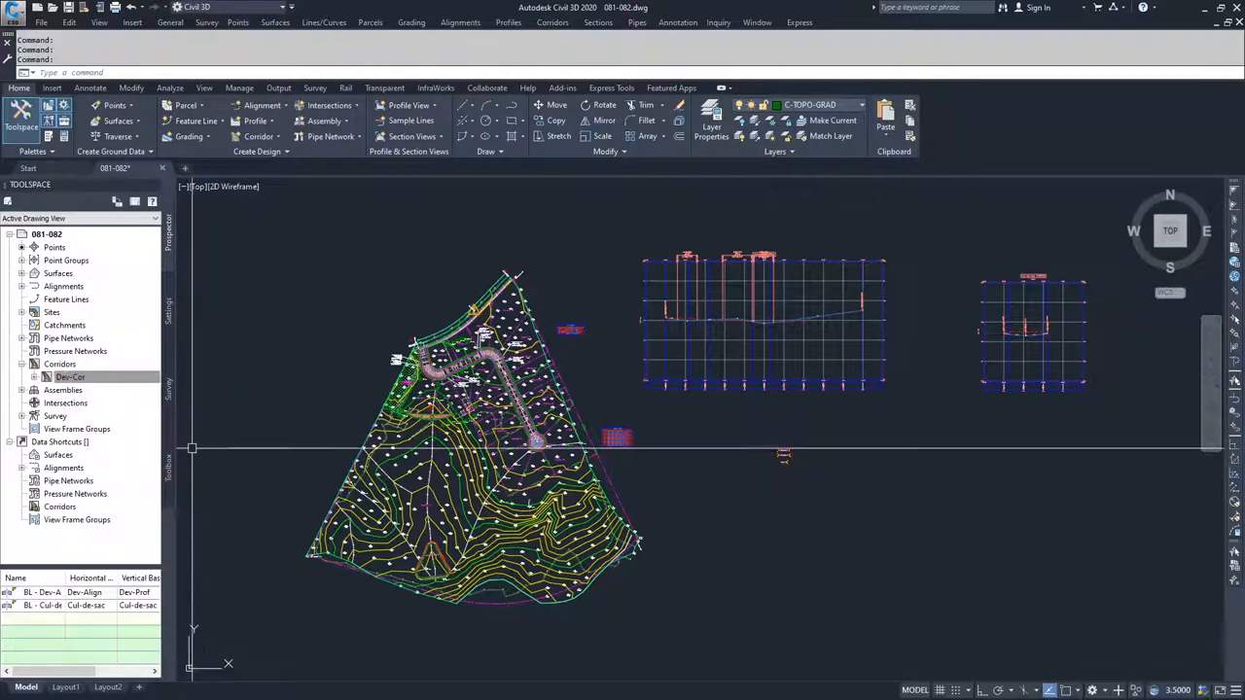
right_click(70, 377)
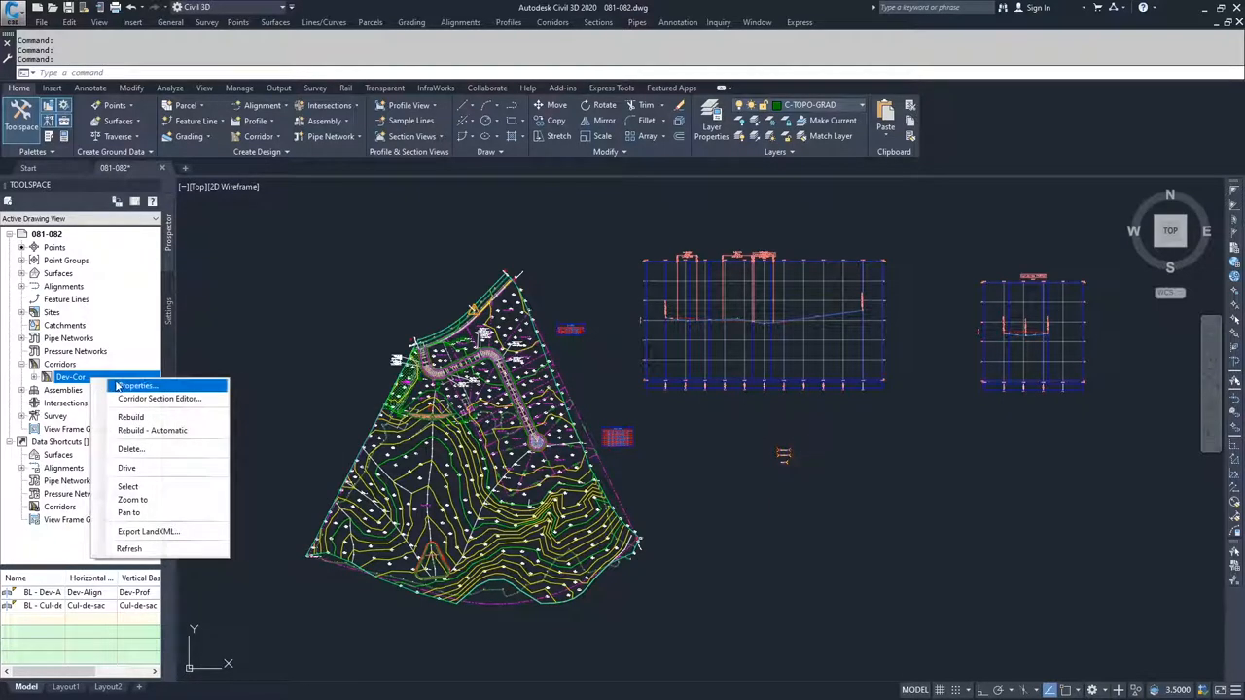
left_click(136, 385)
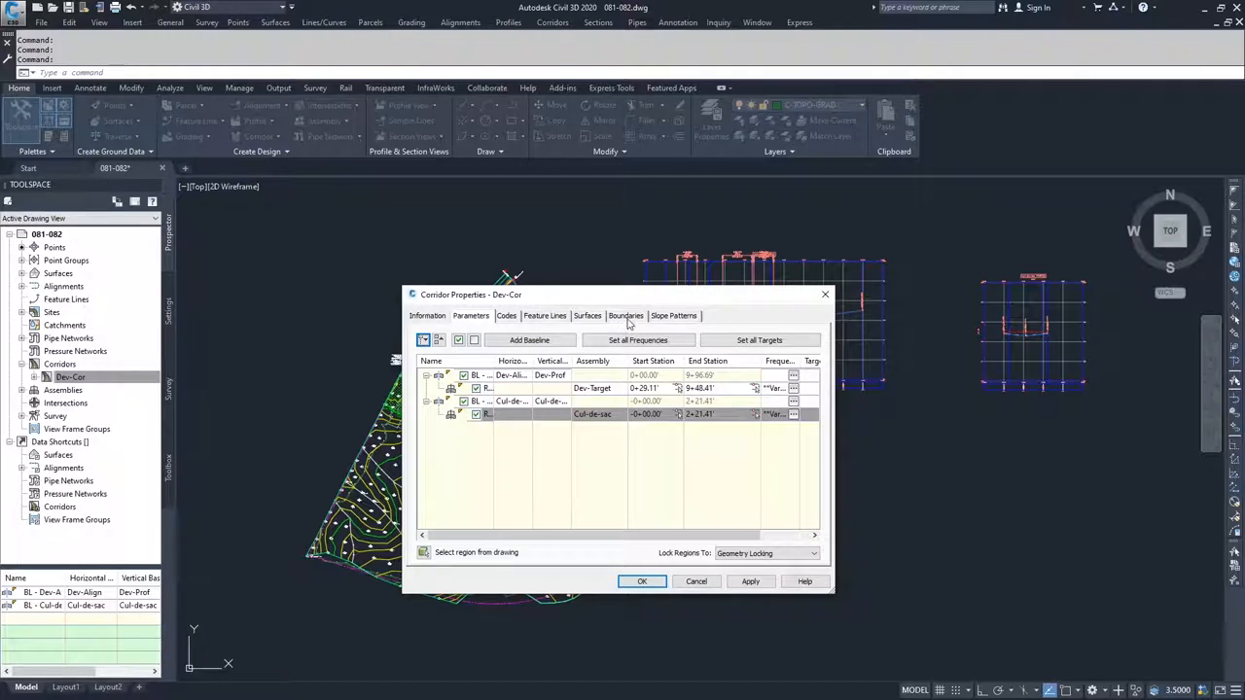
Step: Add a new Dev-Cor corridor surface using Links data type with the Top code
left_click(588, 315)
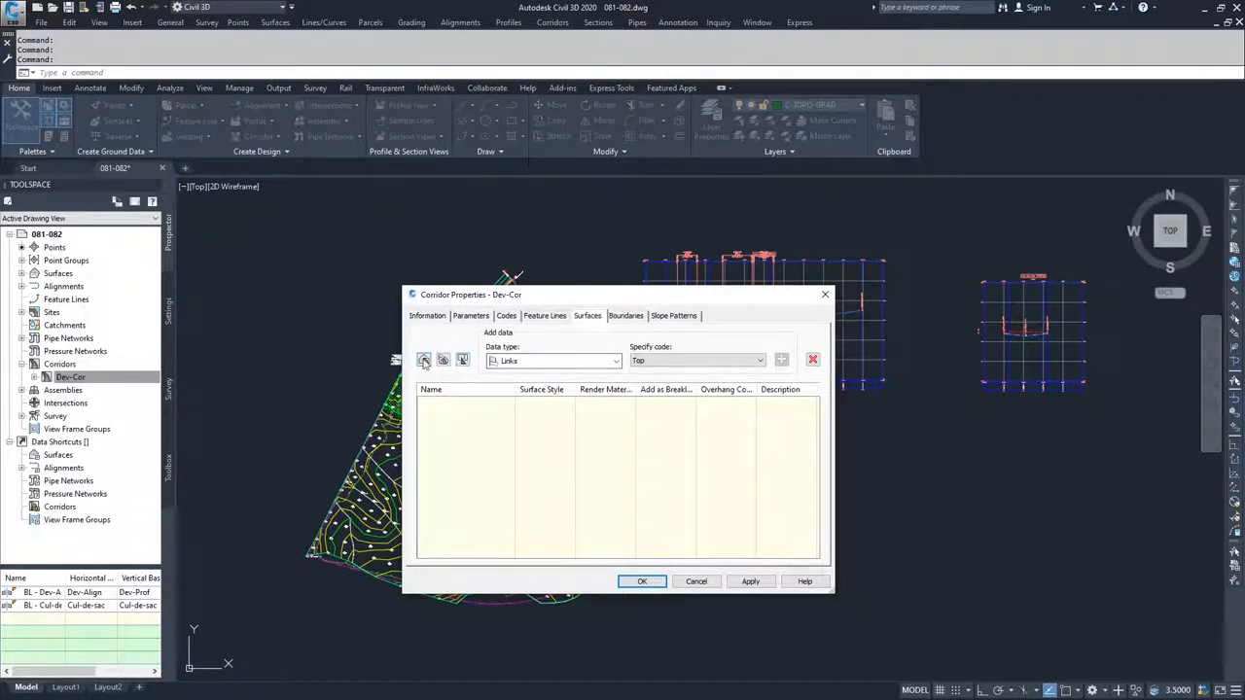
mouse_move(424, 359)
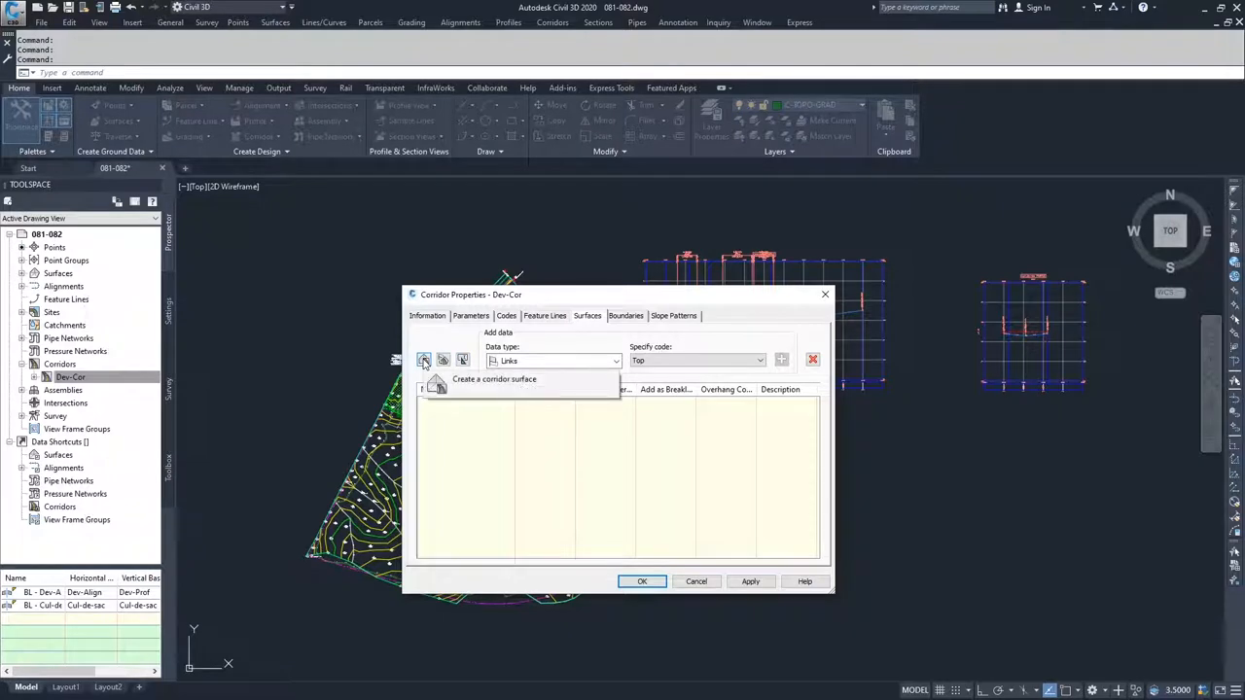
left_click(424, 359)
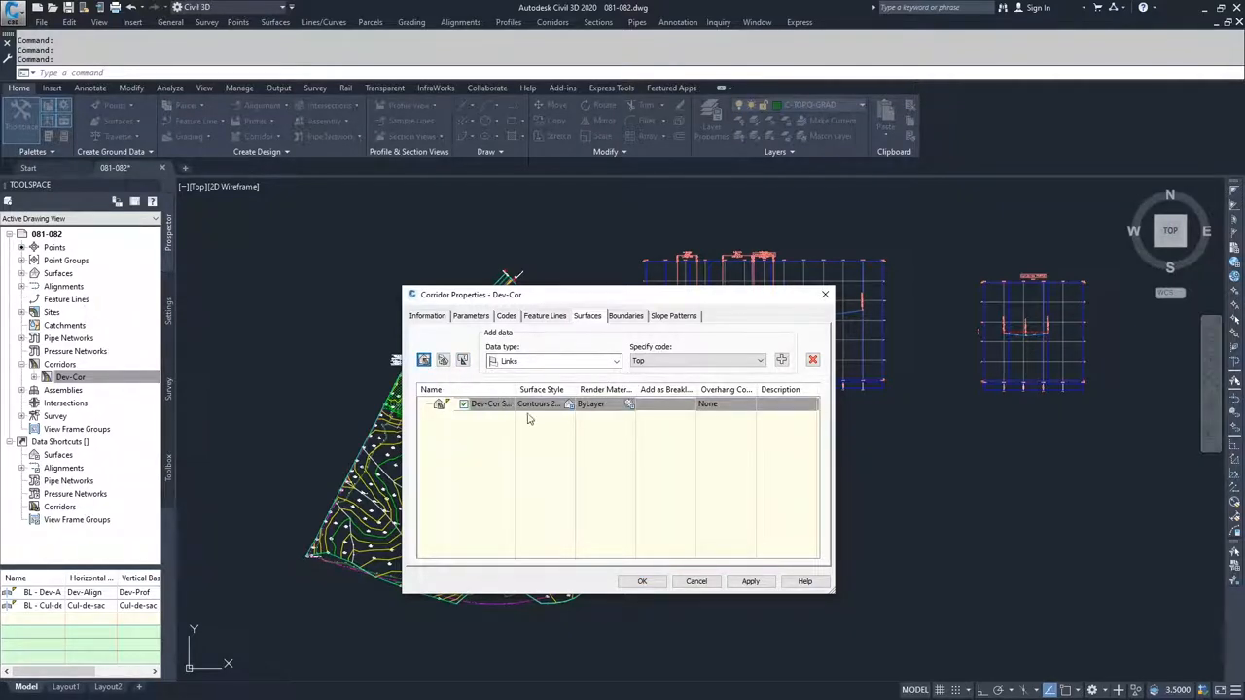
mouse_move(506, 348)
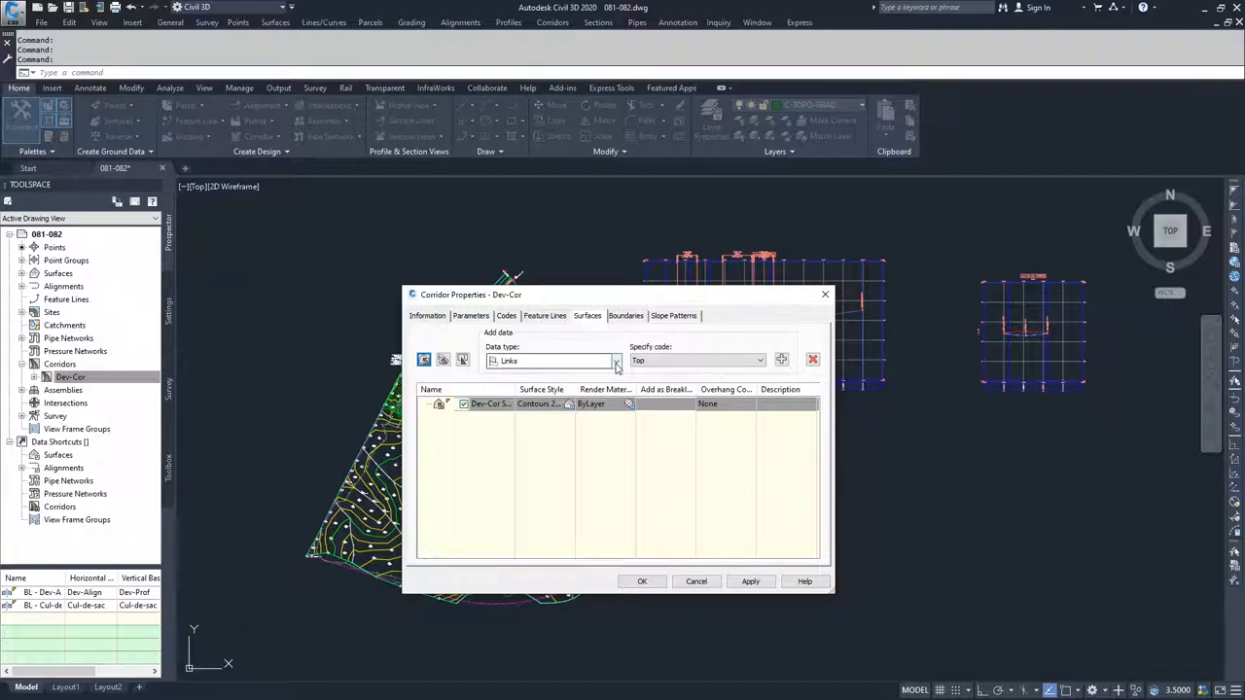
left_click(616, 361)
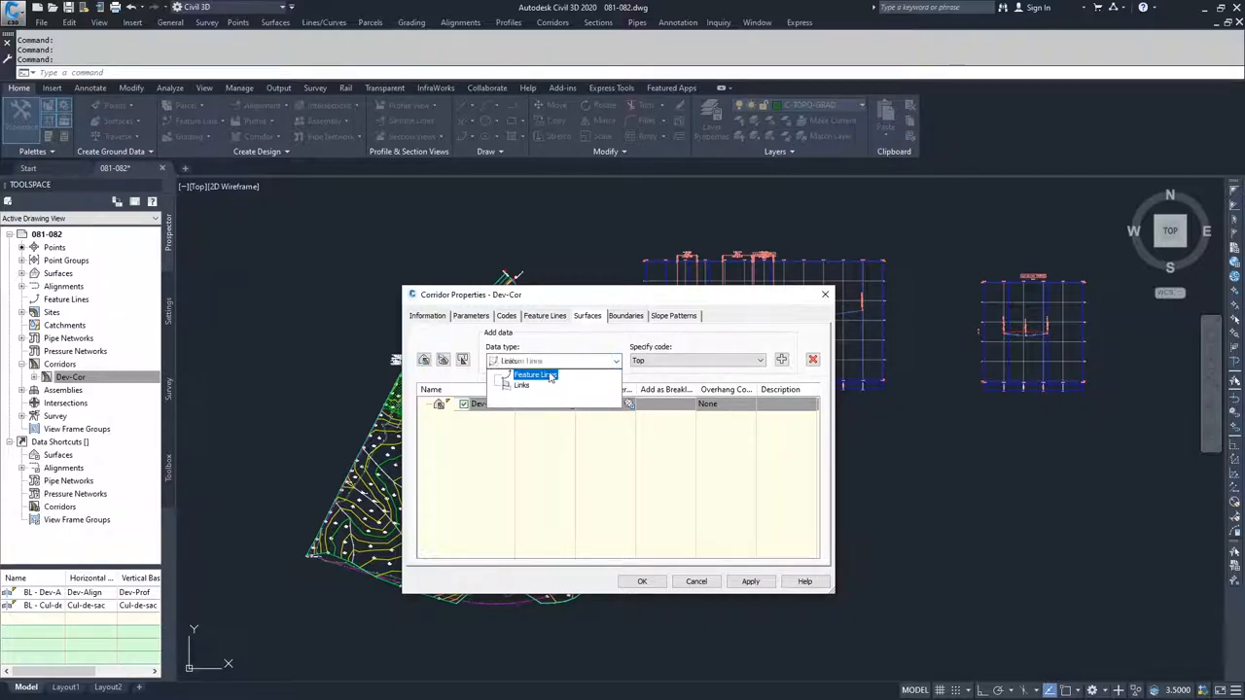
left_click(535, 374)
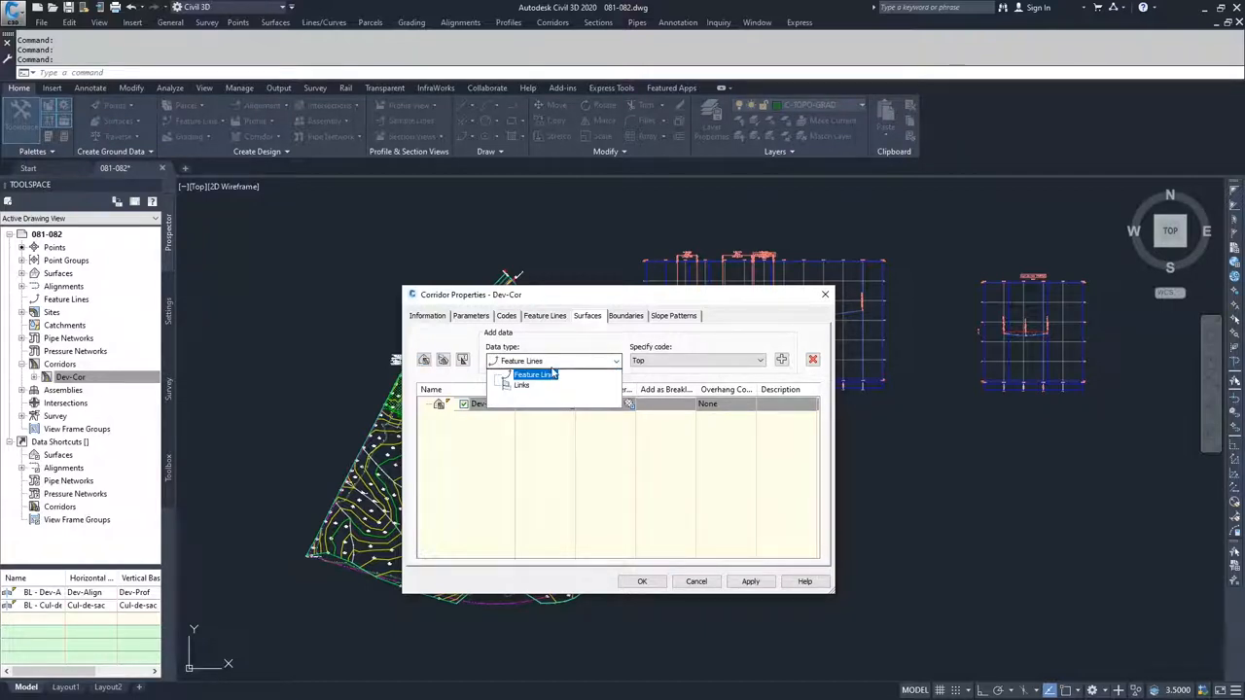
left_click(521, 385)
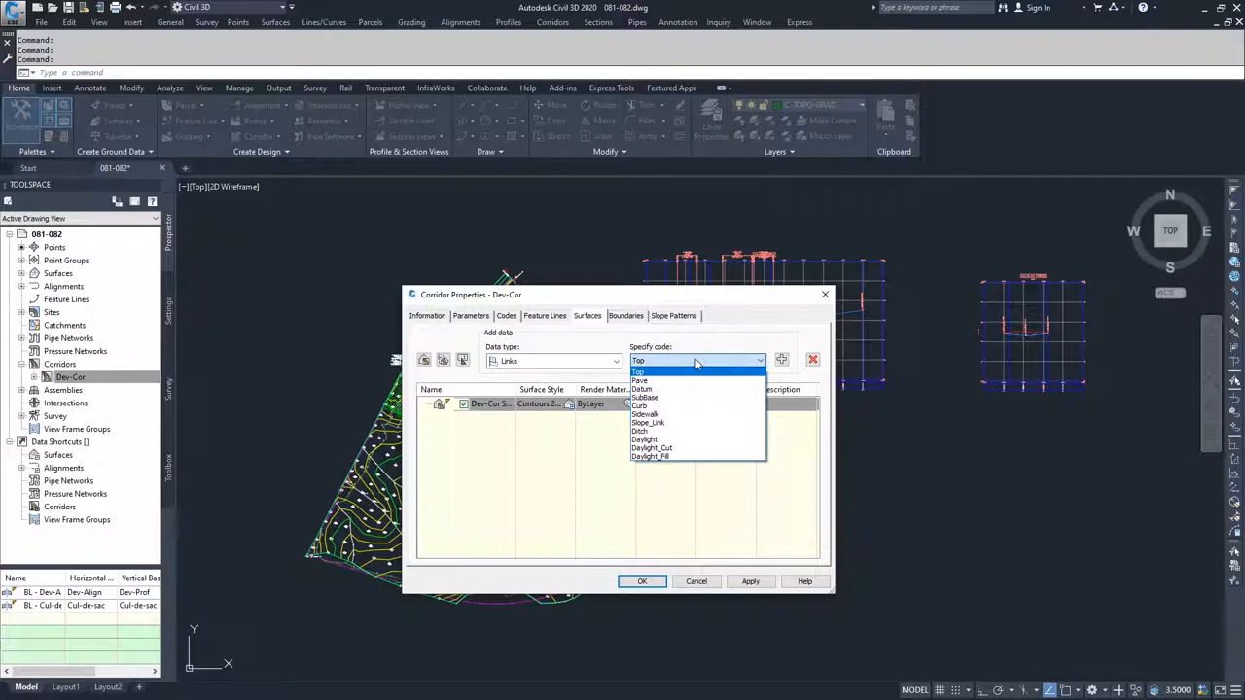
mouse_move(647, 389)
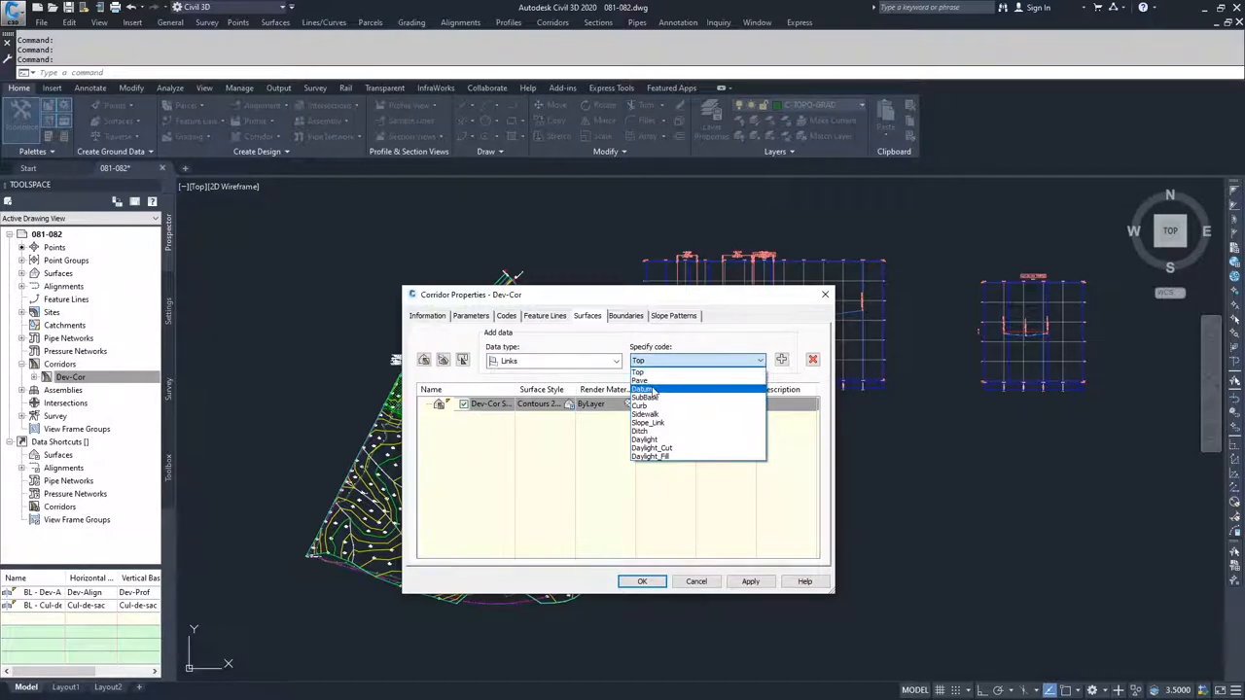
mouse_move(666, 414)
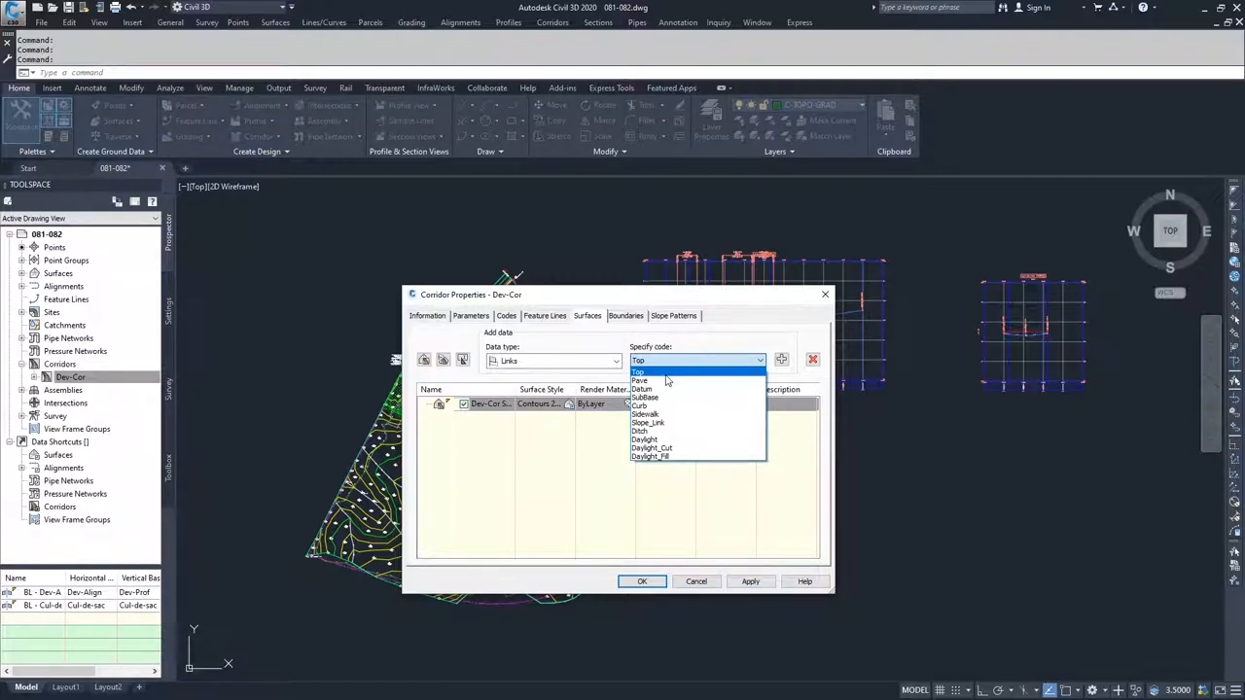
left_click(638, 371)
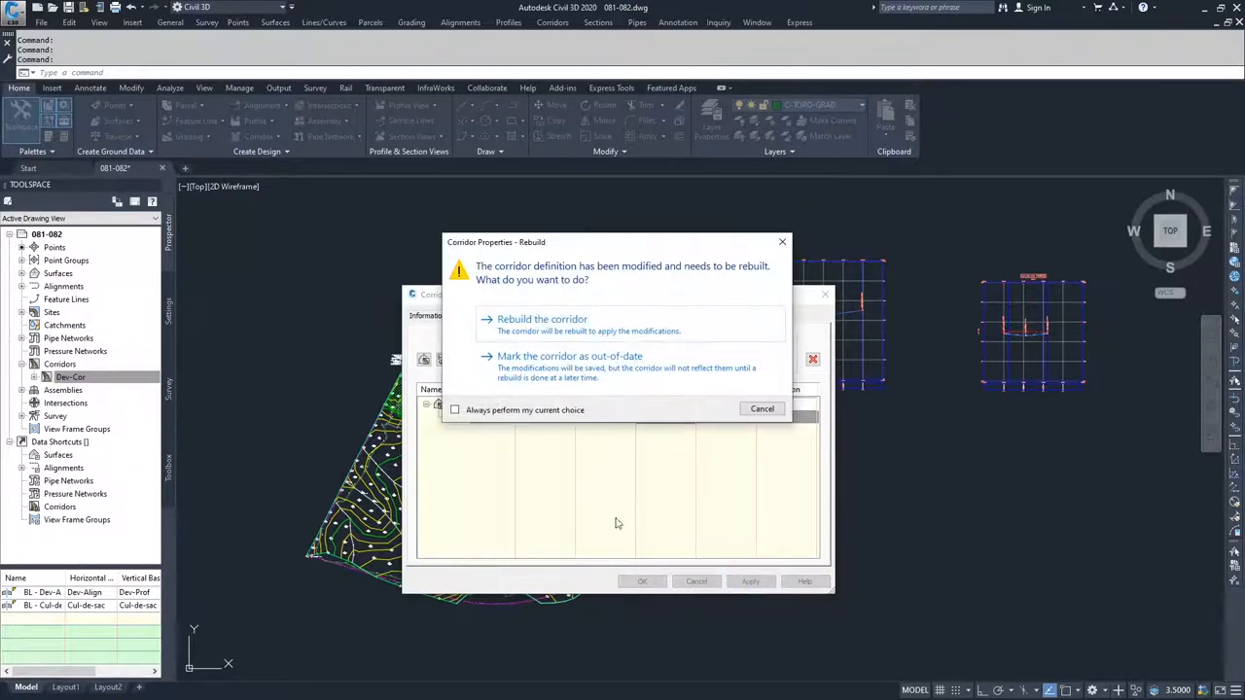
Step: Rebuild Dev-Cor with the Top-link surface and select that surface in the drawing
left_click(542, 318)
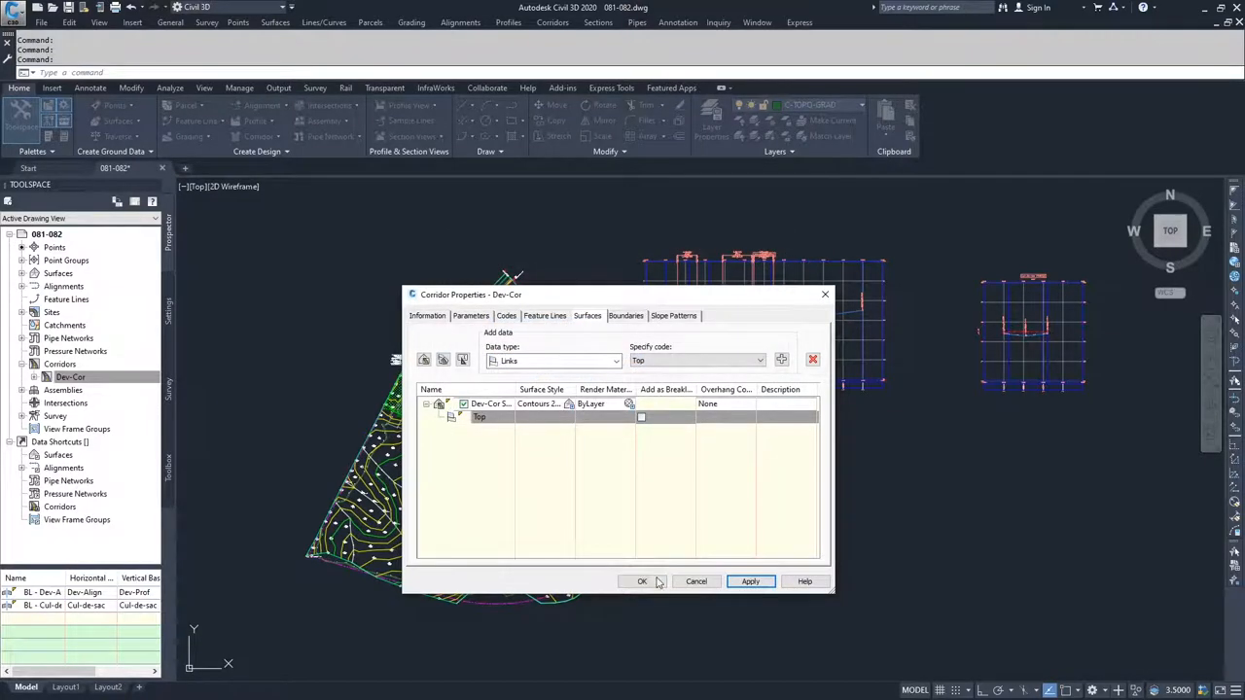
left_click(642, 580)
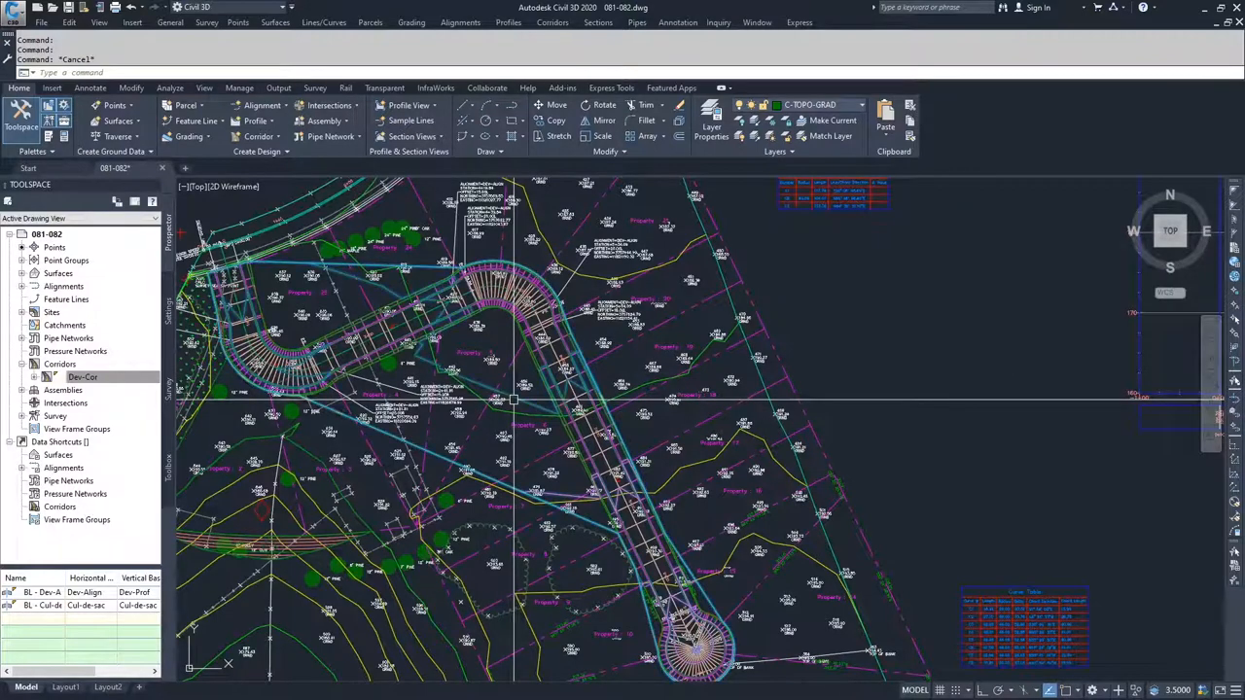
left_click(511, 345)
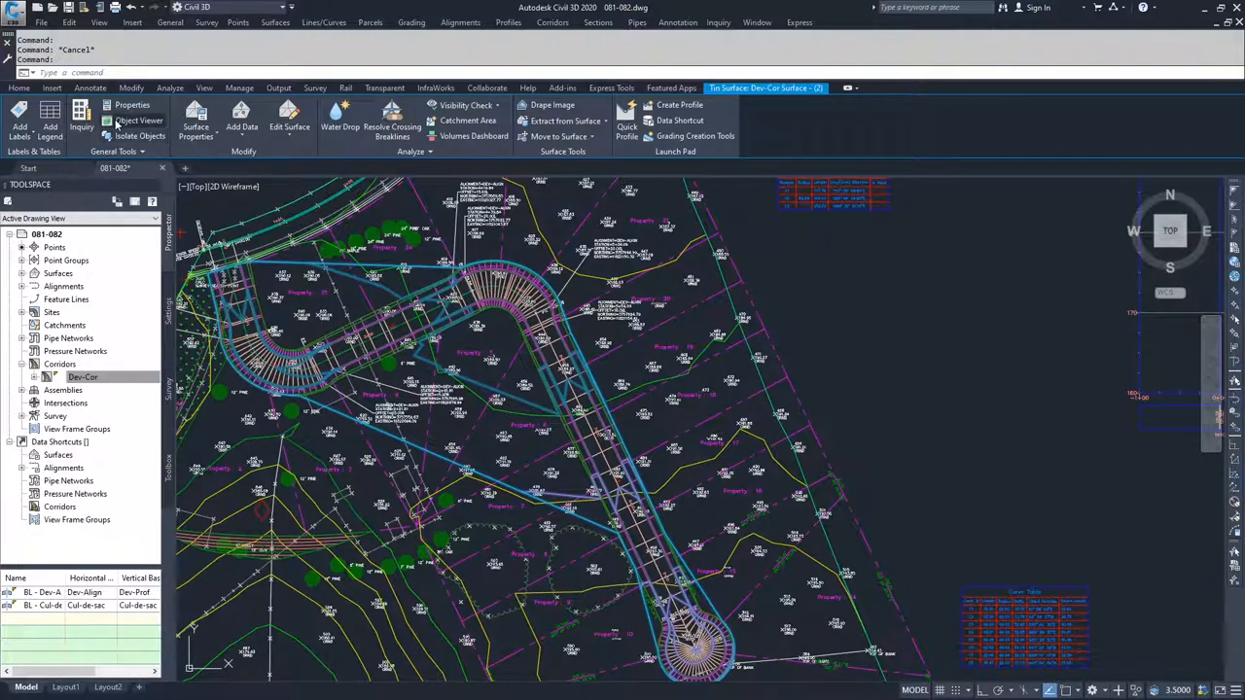
left_click(139, 120)
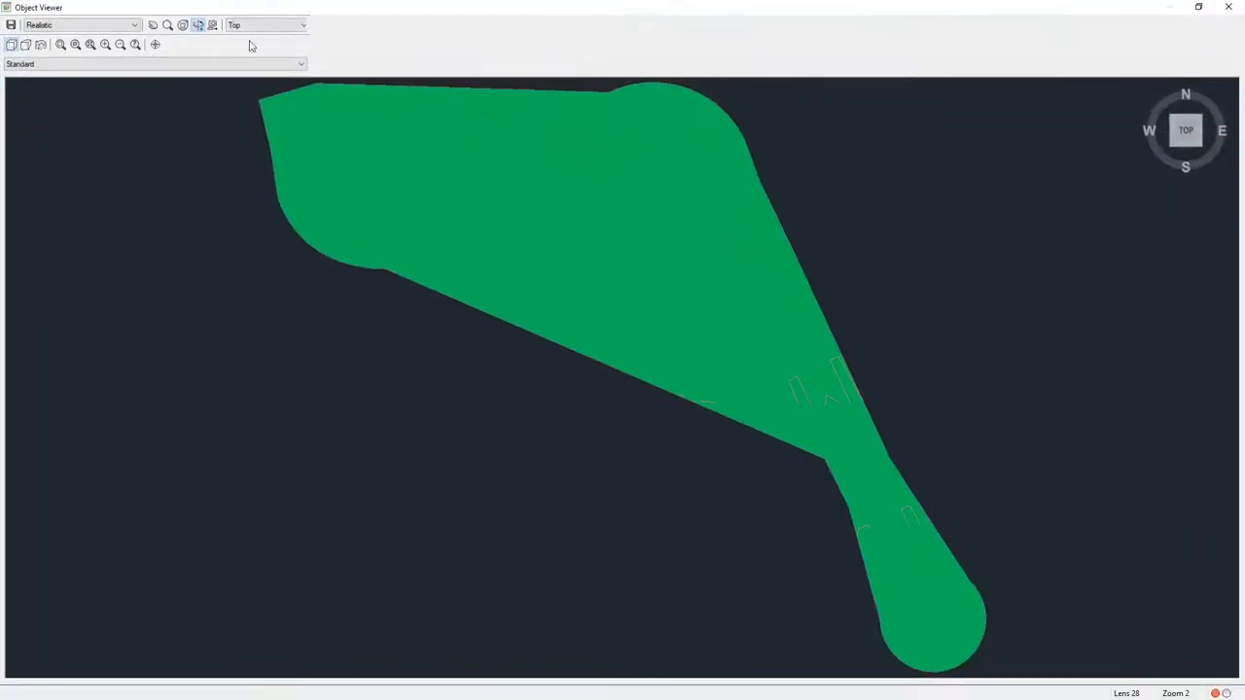
left_click(133, 24)
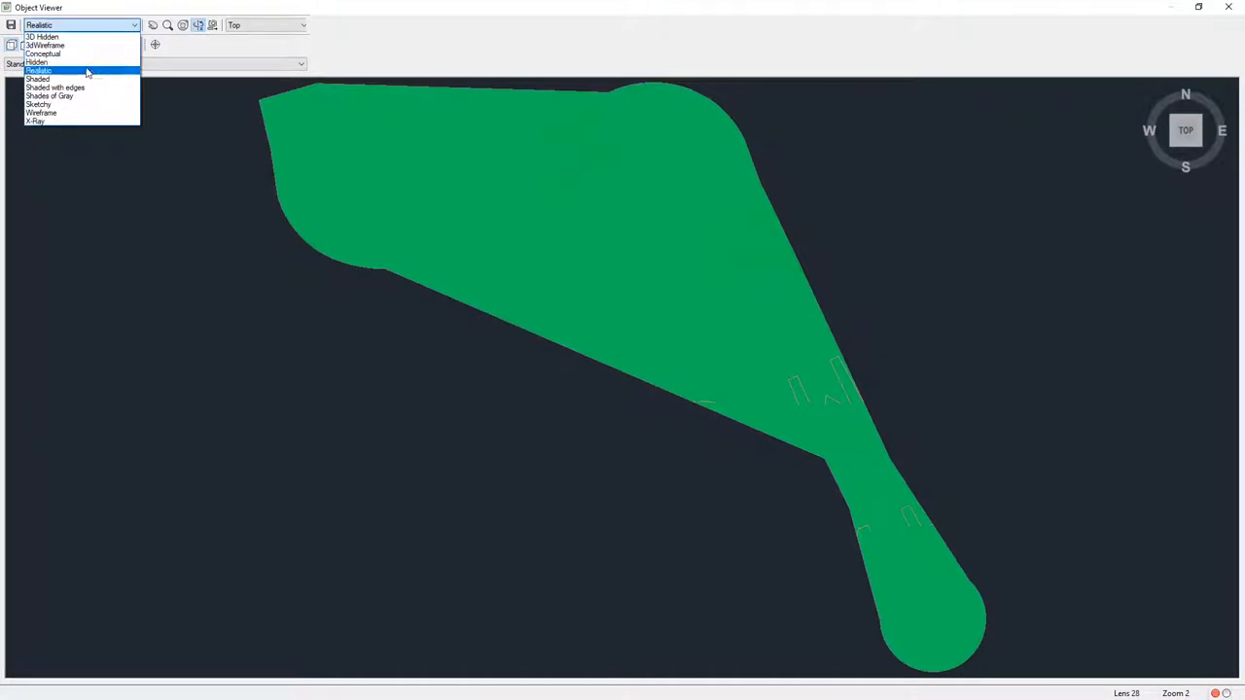
left_click(42, 53)
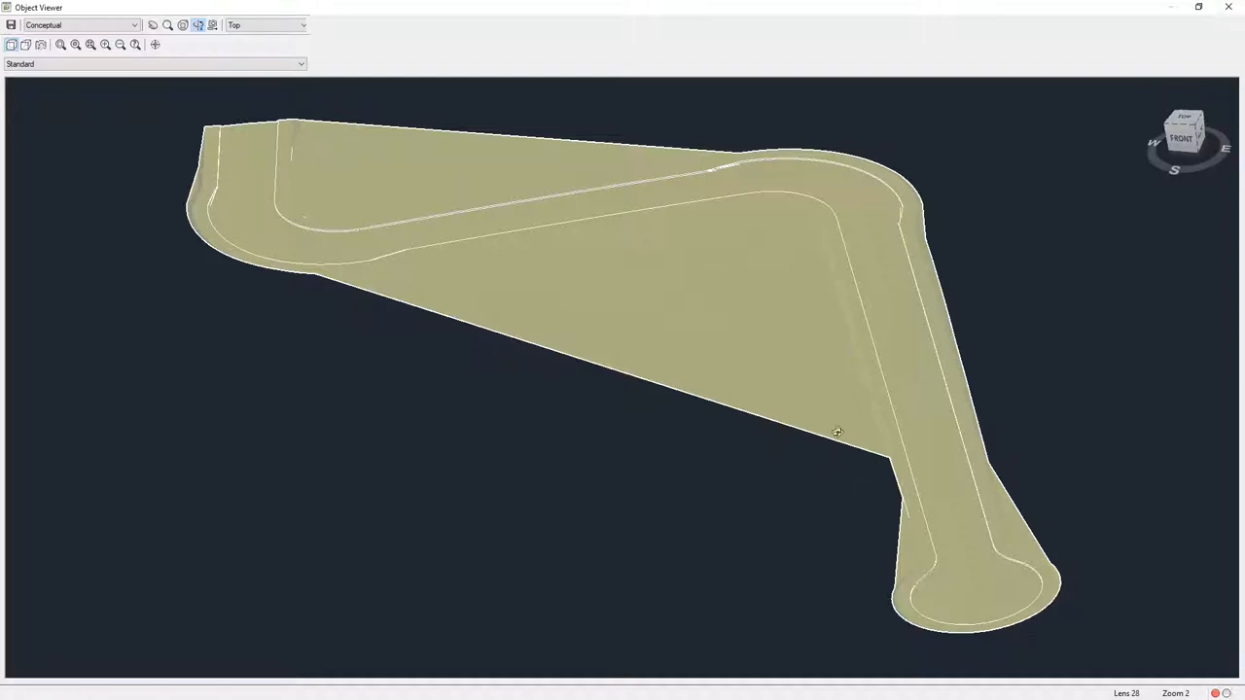
mouse_move(825, 391)
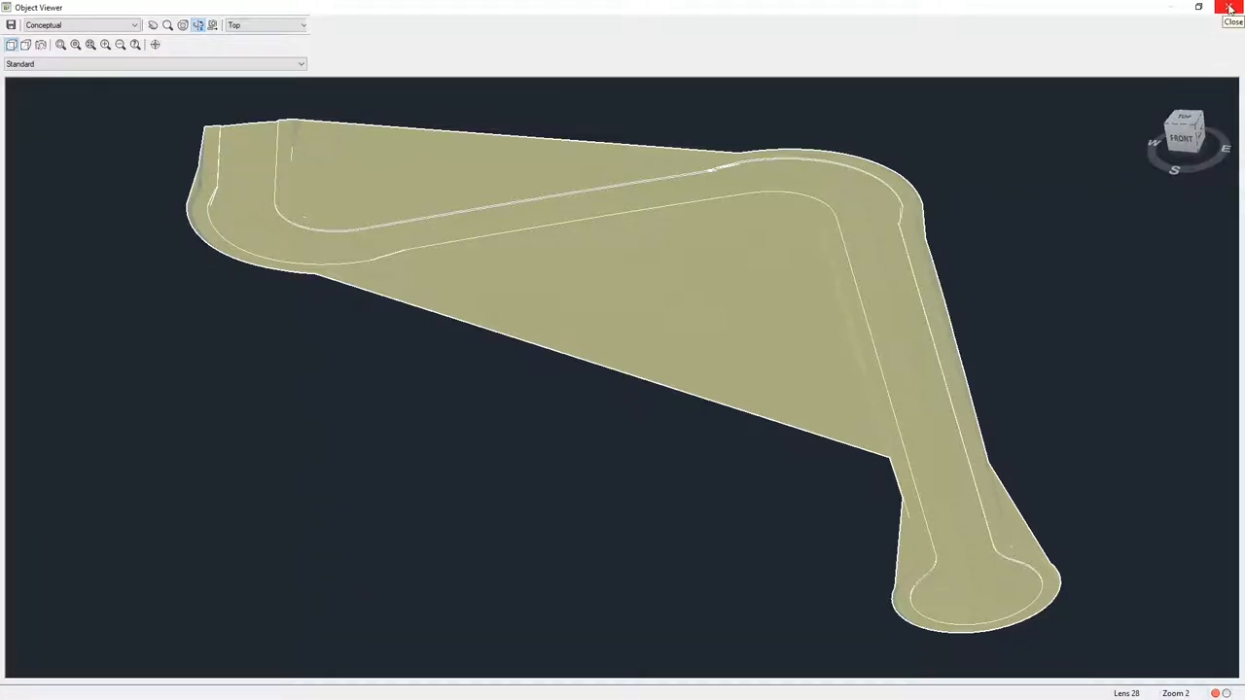
left_click(1233, 8)
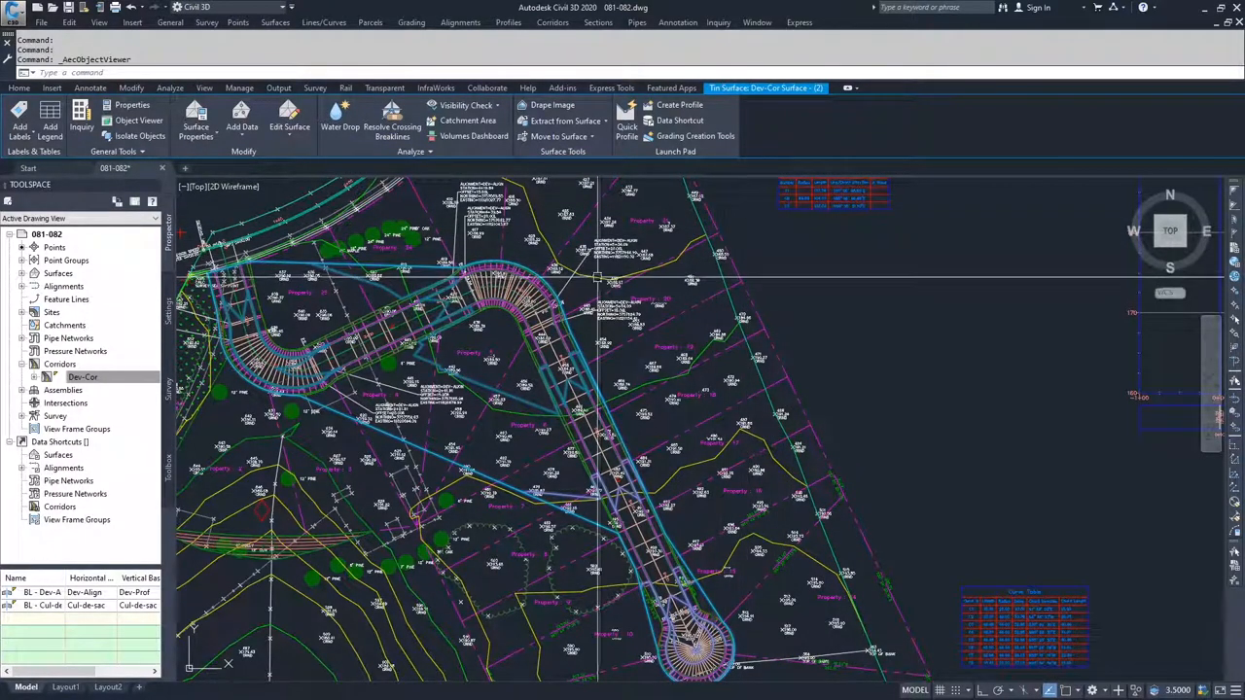
Step: Select Dev-Cor in Prospector and open its Corridor Properties
left_click(84, 378)
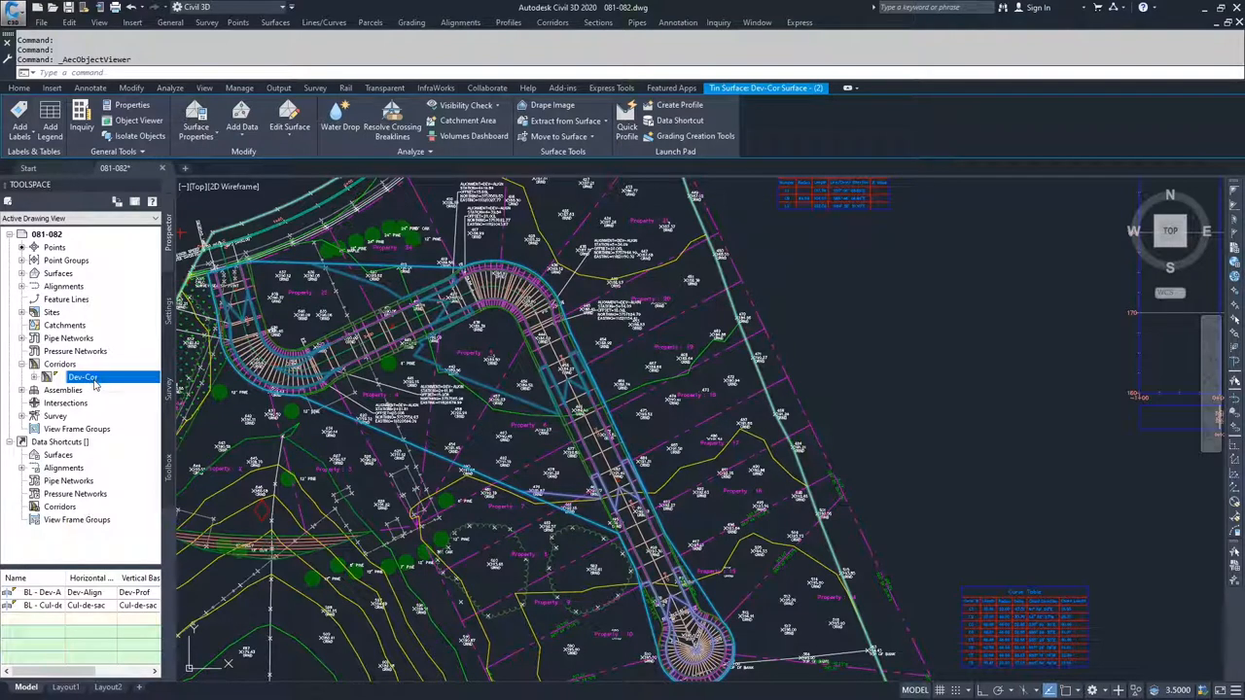
right_click(82, 377)
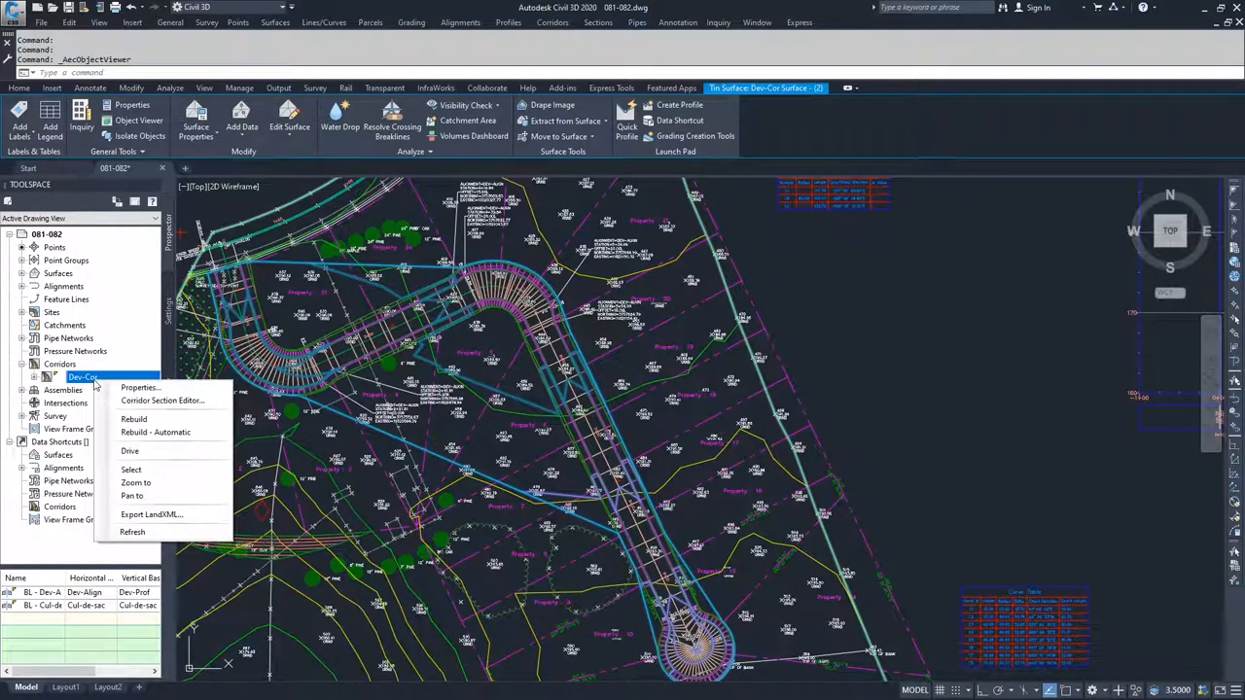
left_click(139, 387)
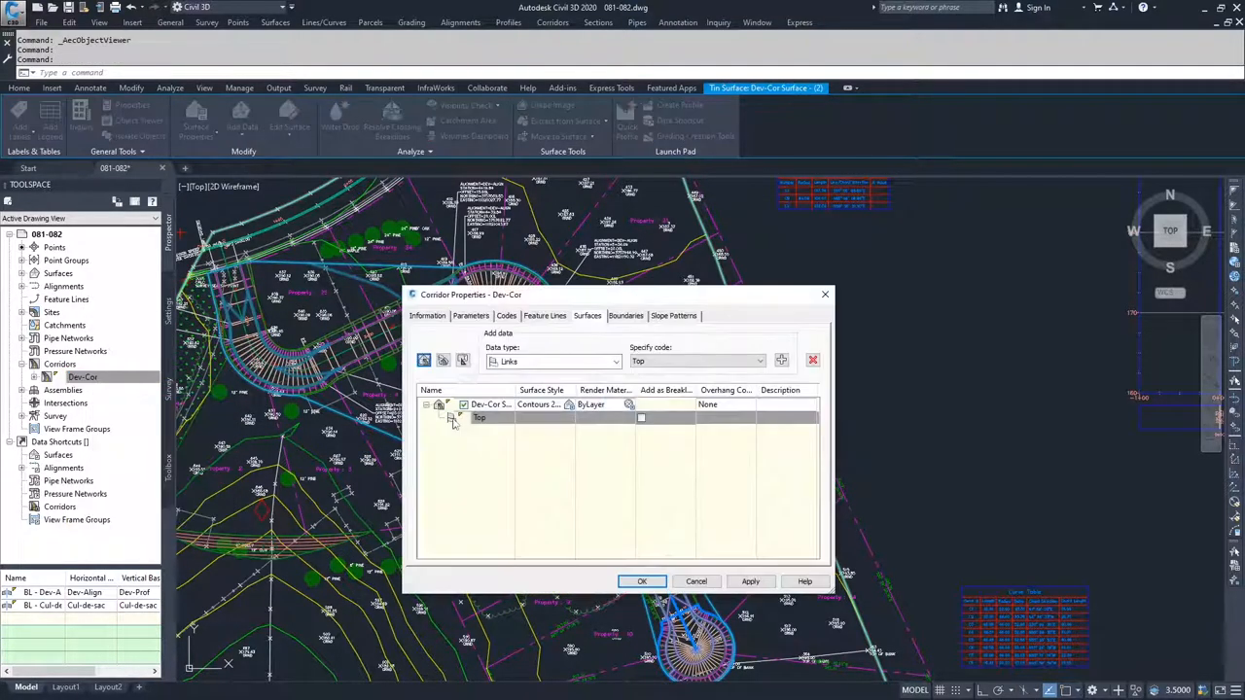
Step: Add Corridor extents as the surface's outer boundary on the Boundaries tab and confirm
left_click(625, 315)
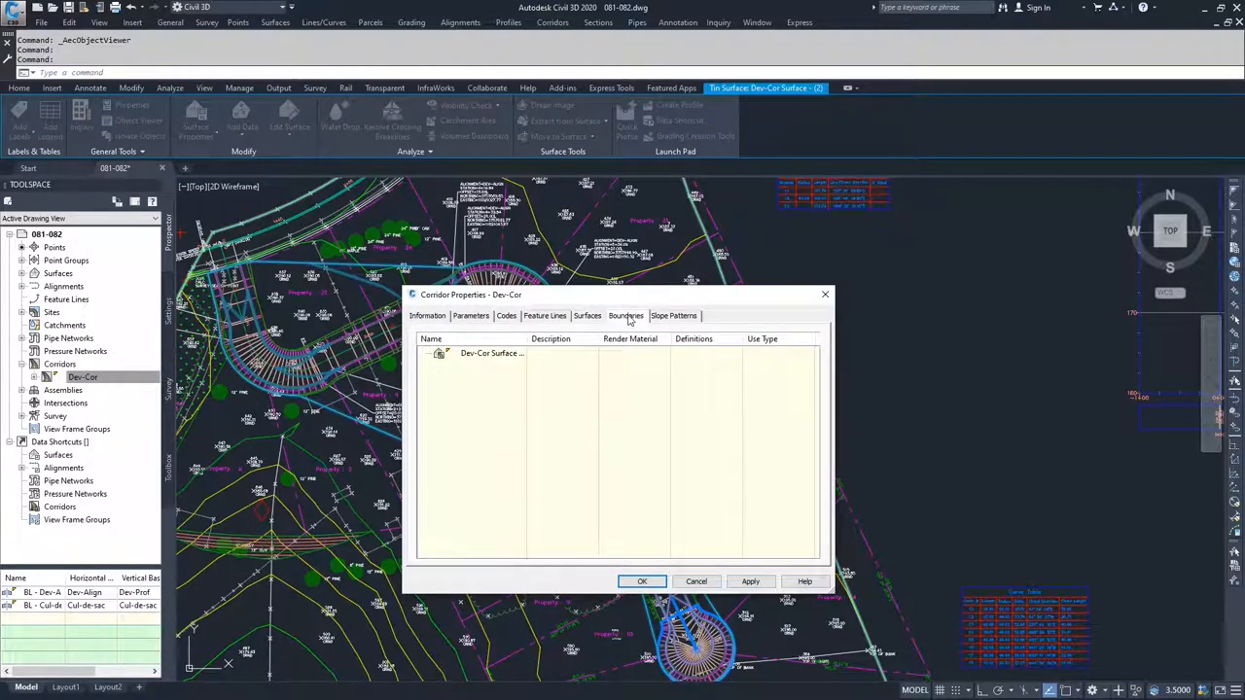
left_click(625, 315)
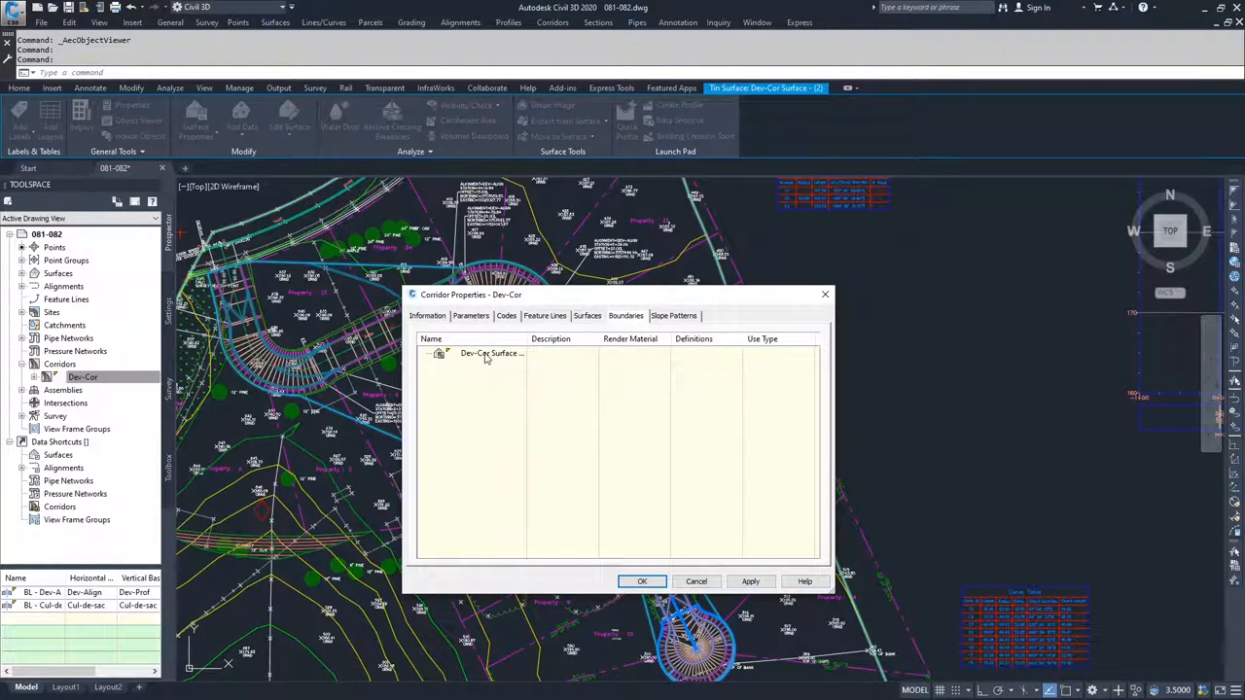
right_click(486, 353)
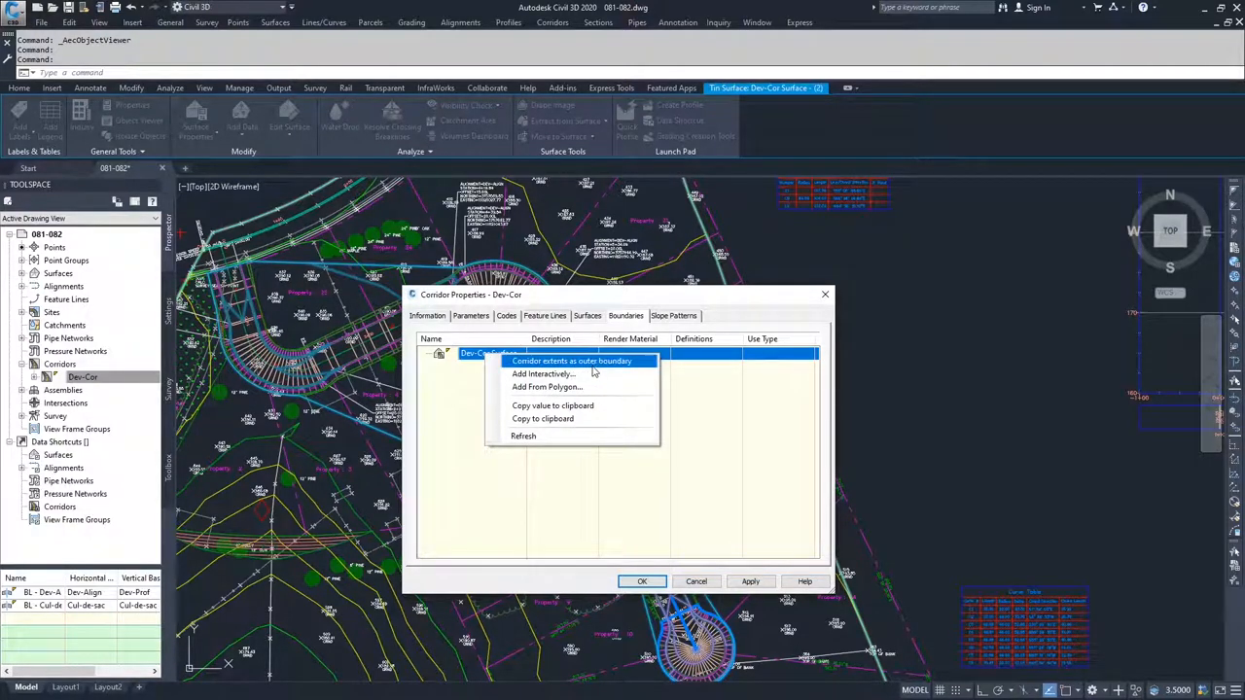
left_click(571, 360)
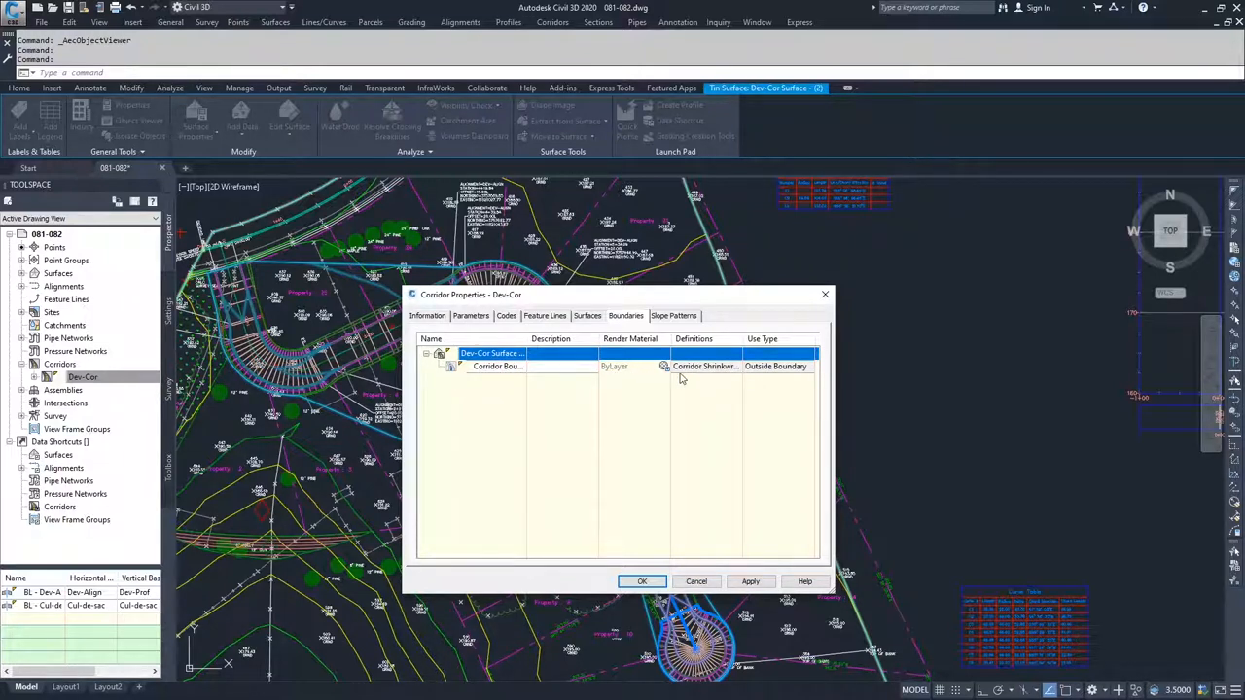
left_click(498, 366)
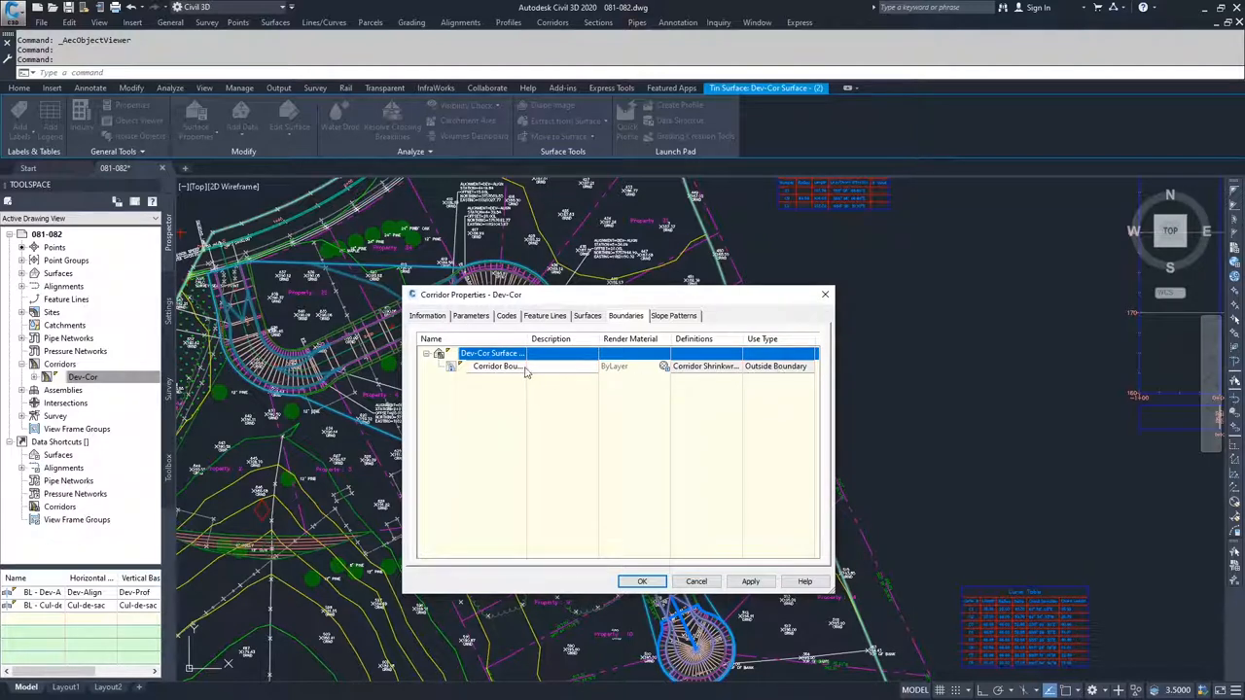
left_click(497, 366)
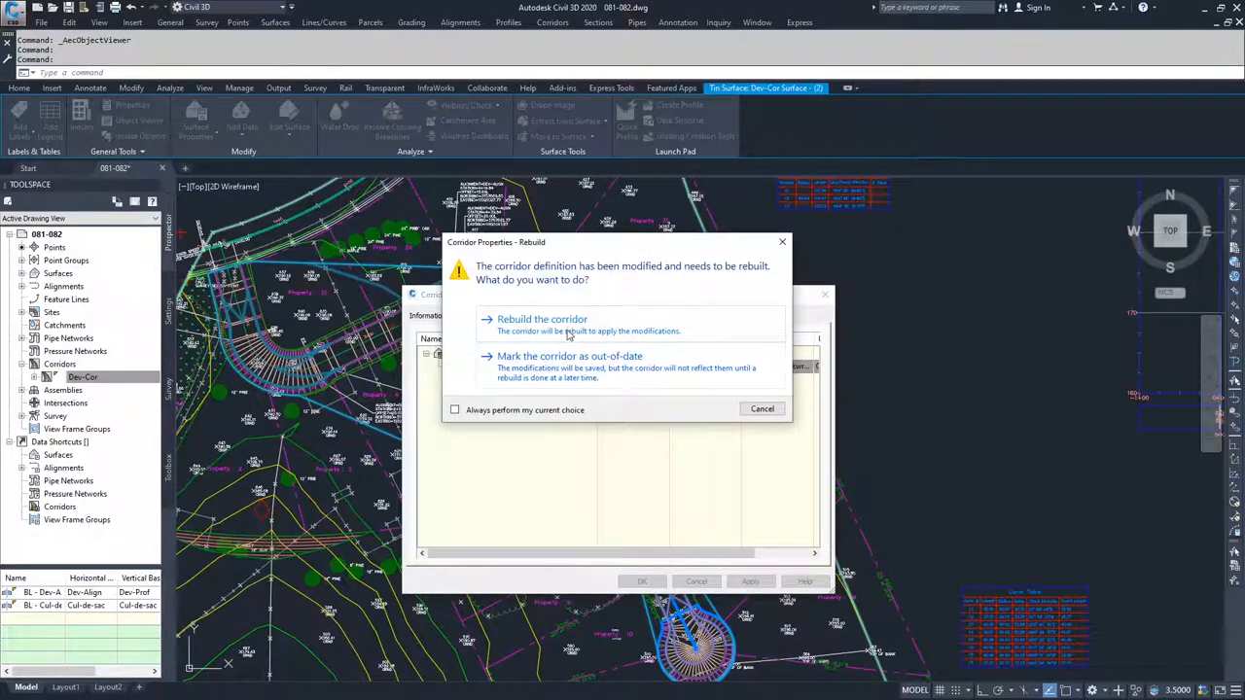
Step: Rebuild Dev-Cor and close Corridor Properties to apply the corridor-extents boundary
left_click(542, 319)
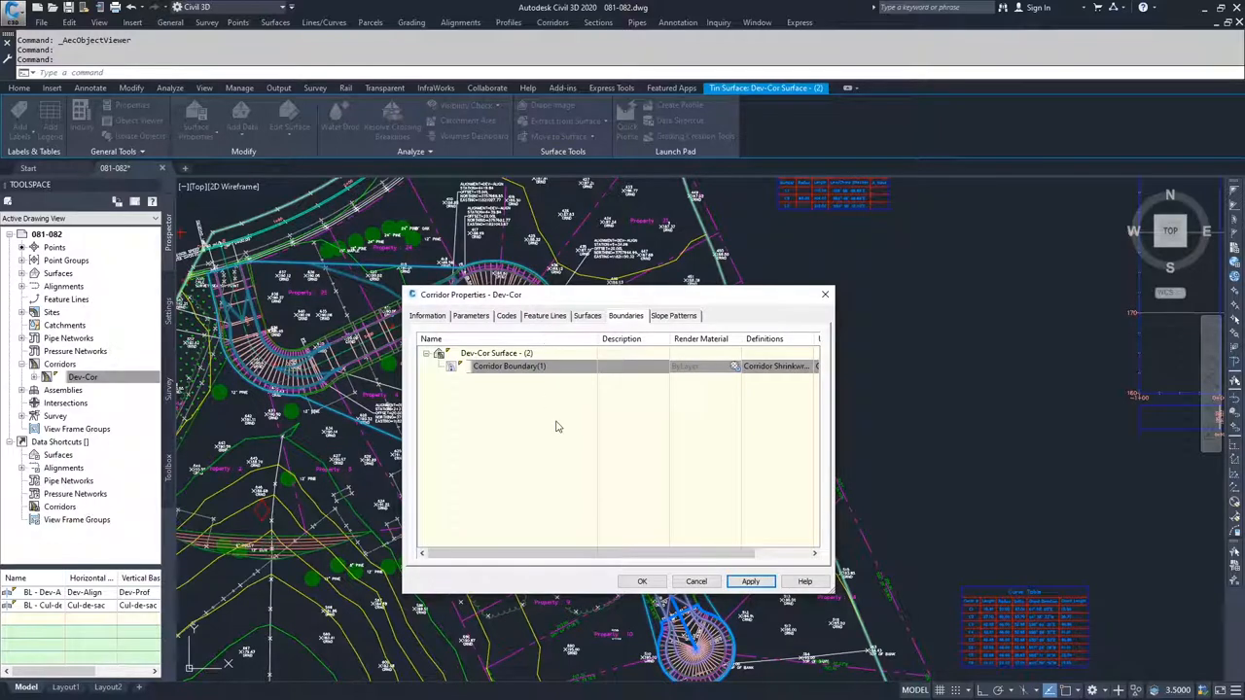
left_click(642, 580)
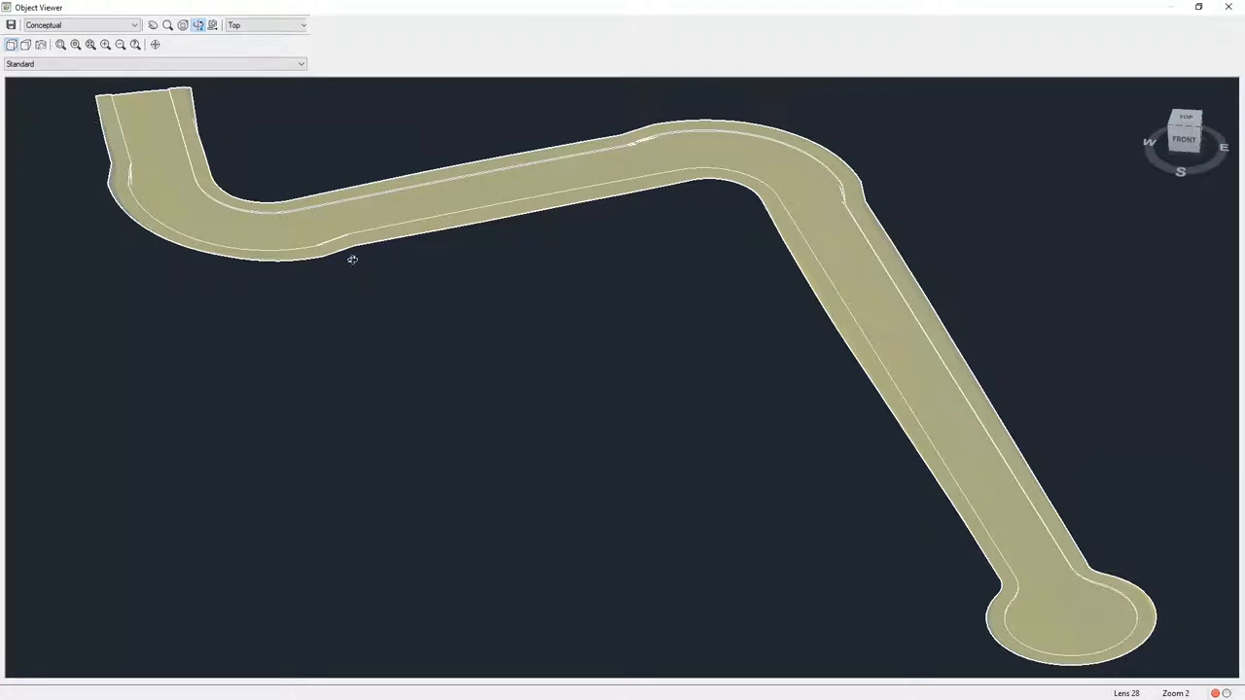
mouse_move(967, 557)
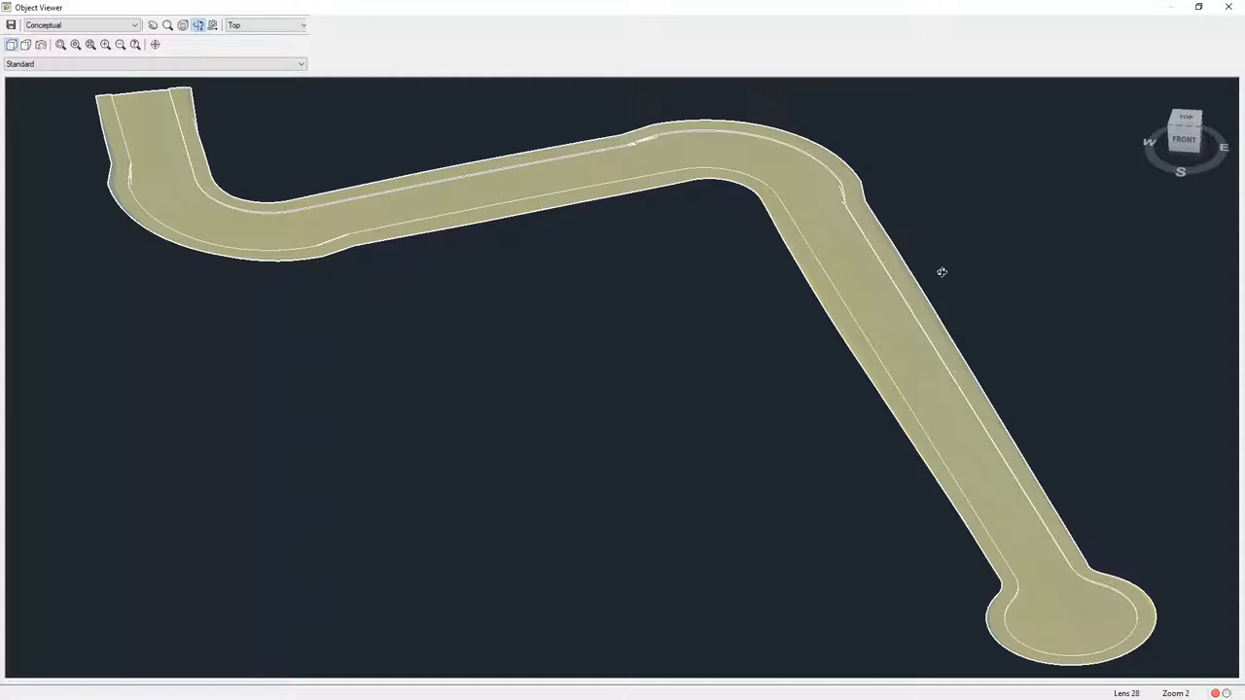
mouse_move(290, 183)
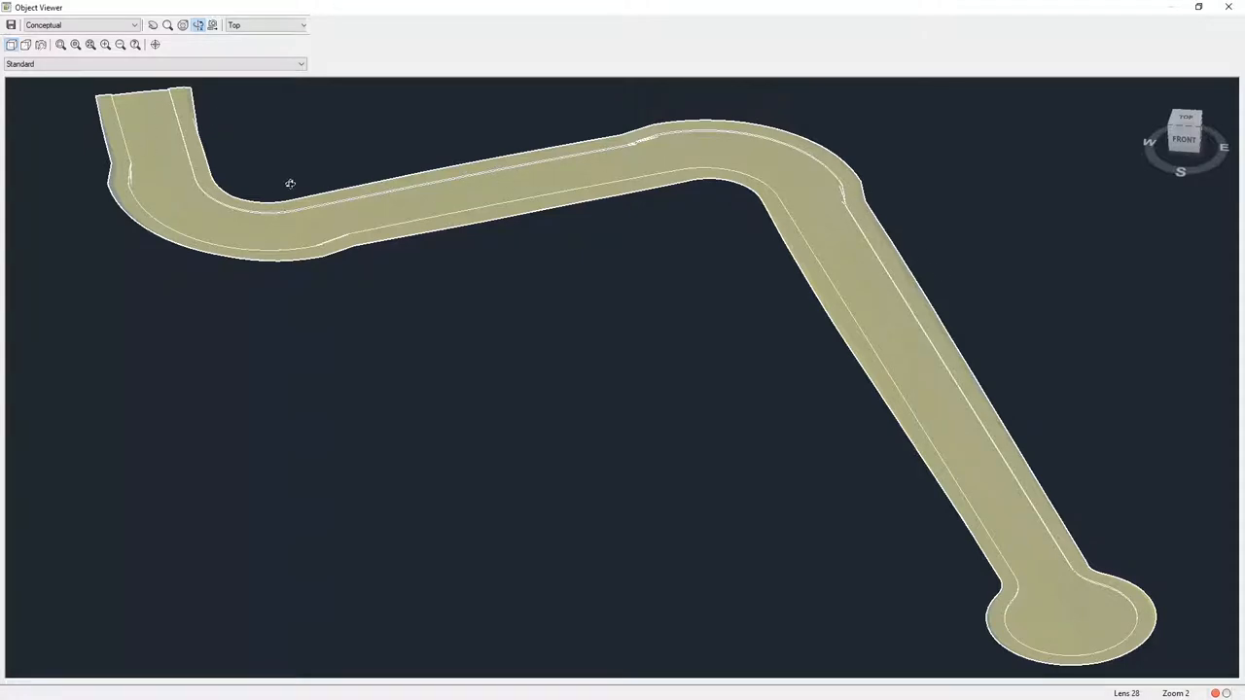